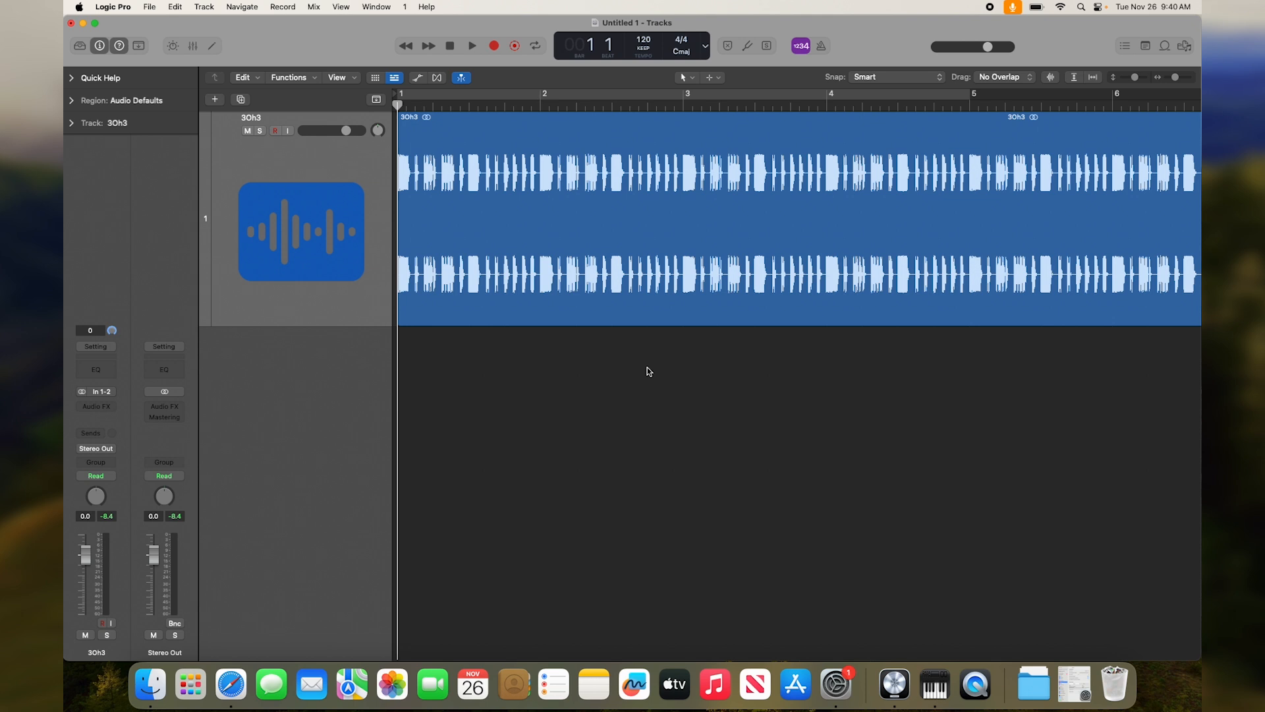
pyautogui.moveTo(917, 313)
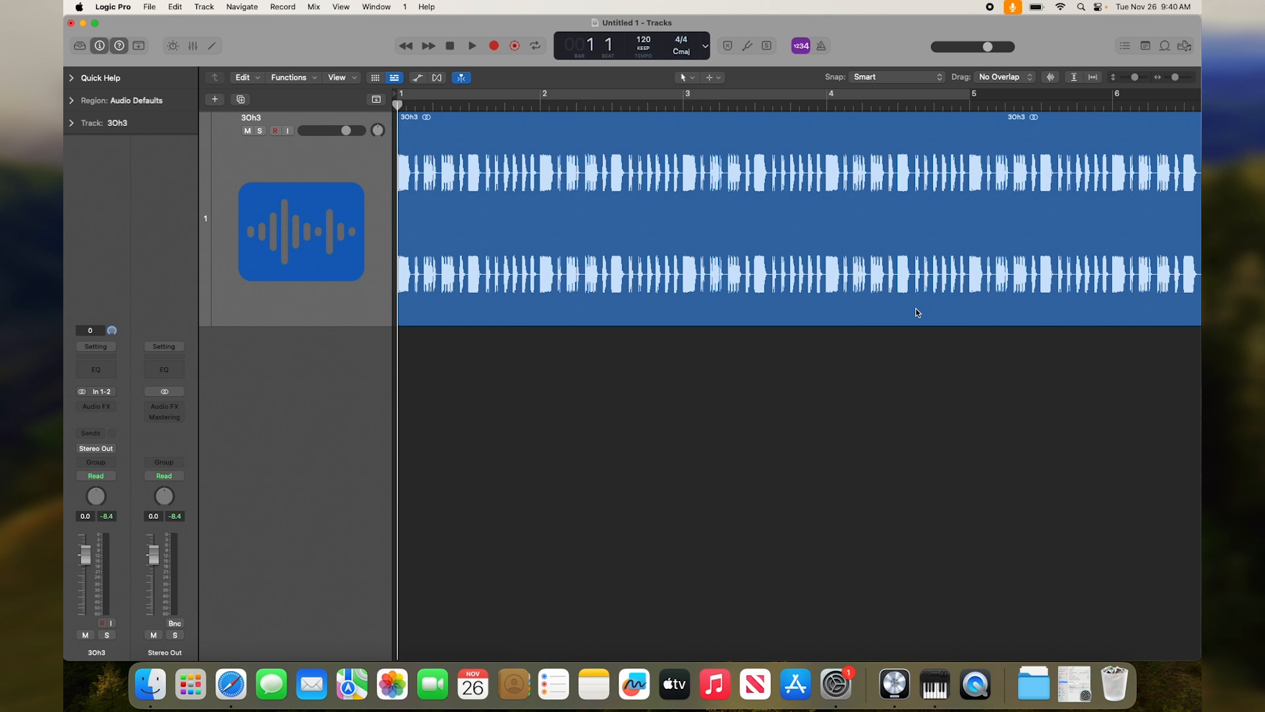
pyautogui.moveTo(445, 333)
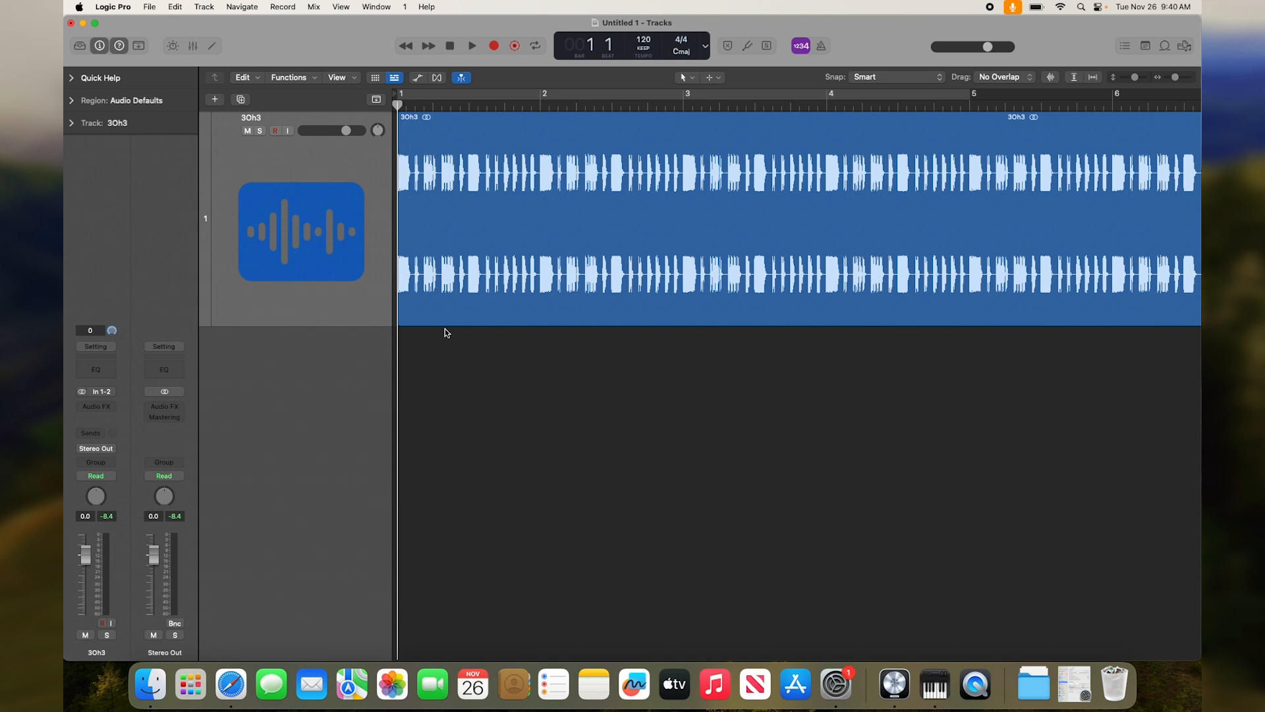
pyautogui.moveTo(450, 333)
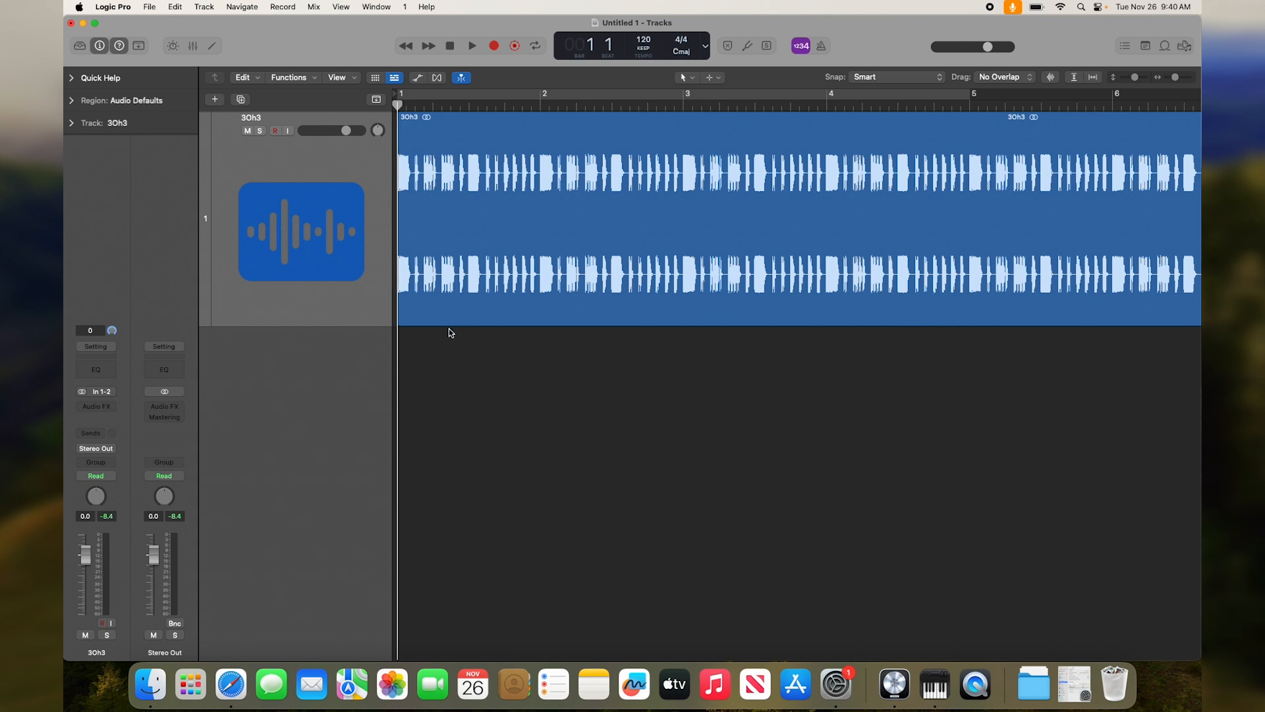
pyautogui.moveTo(400, 436)
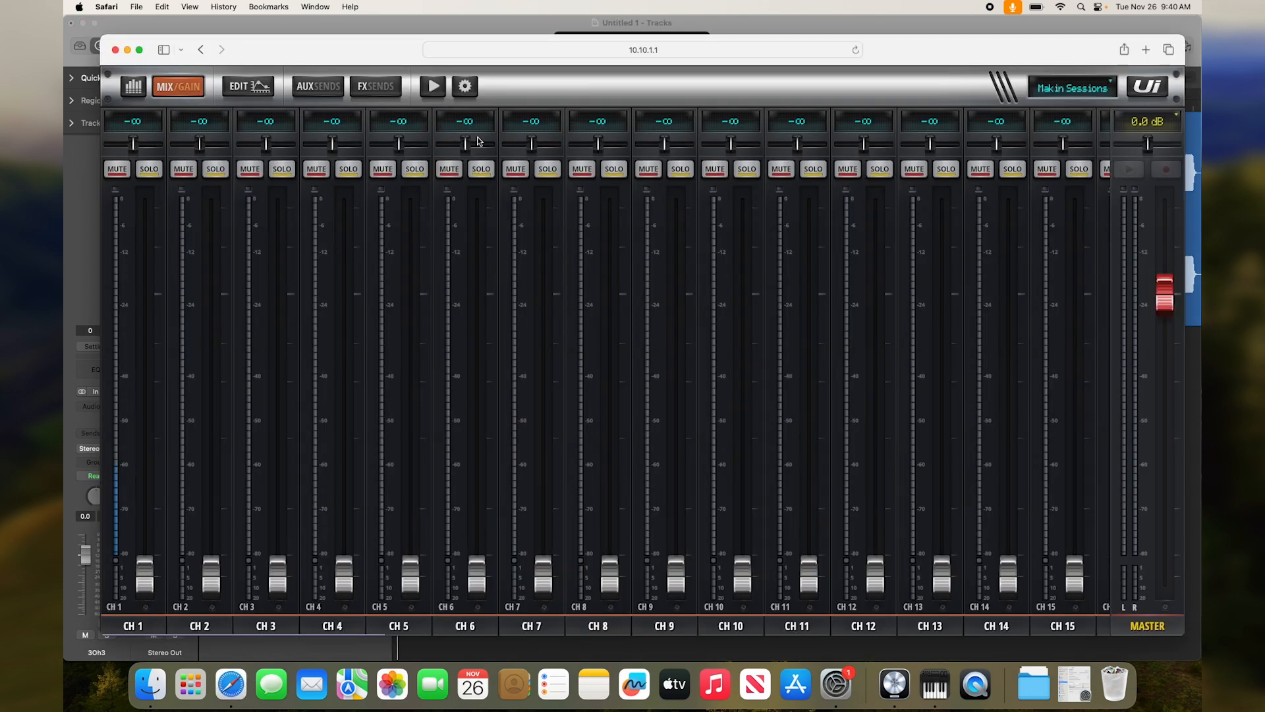
# - Open the Settings page and show the PATCHING input matrix for the mixer channels
pyautogui.click(464, 87)
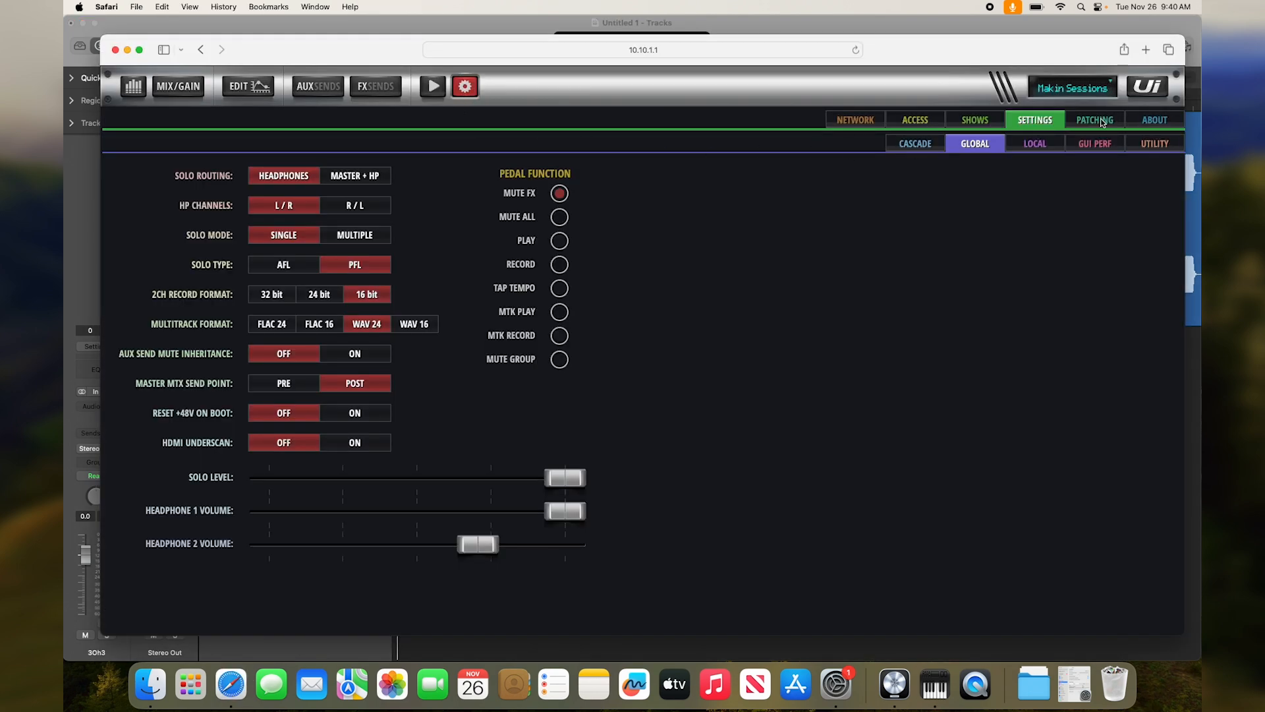
pyautogui.click(1095, 120)
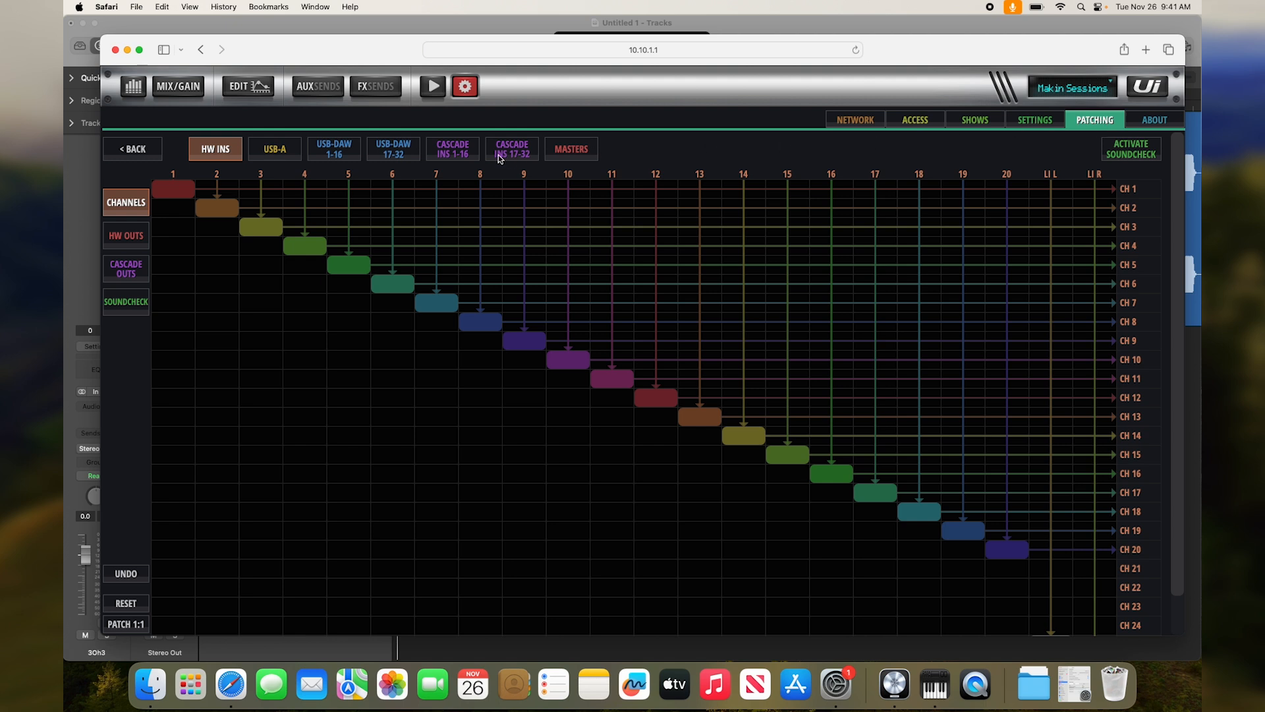
# - Bring up the USB DAW 17–32 source page in the patching matrix
pyautogui.click(392, 148)
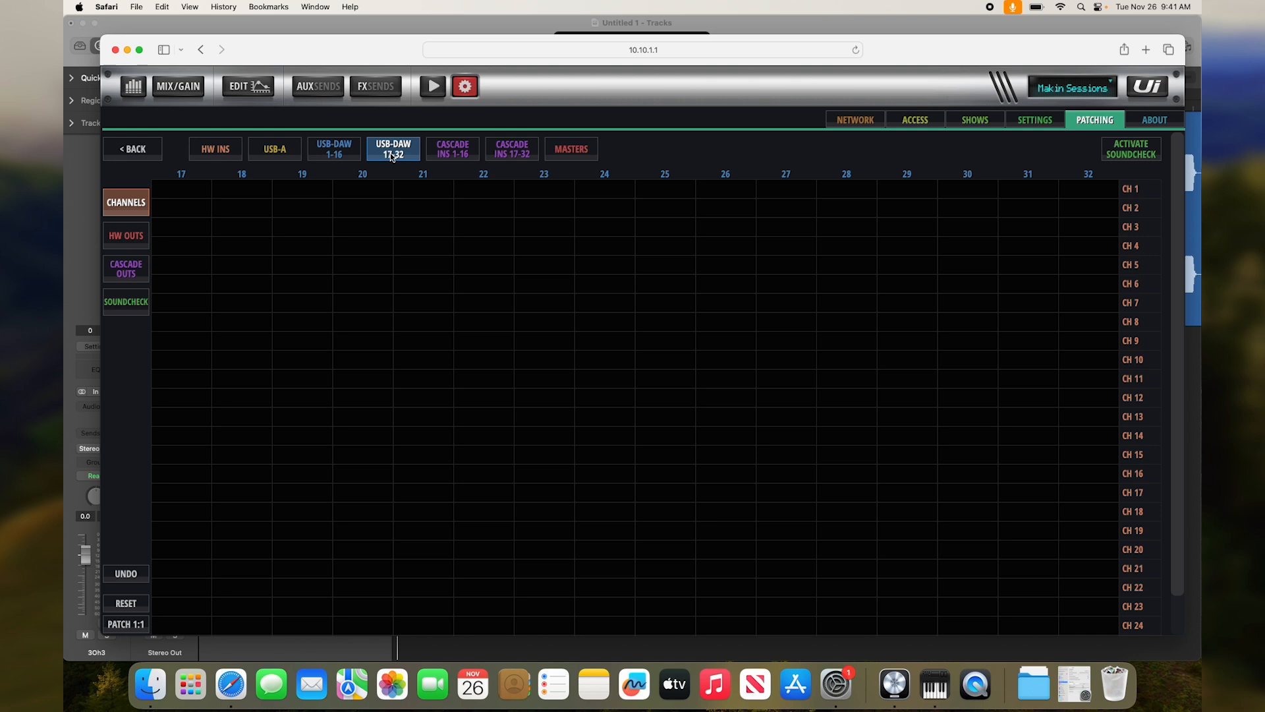
pyautogui.click(334, 149)
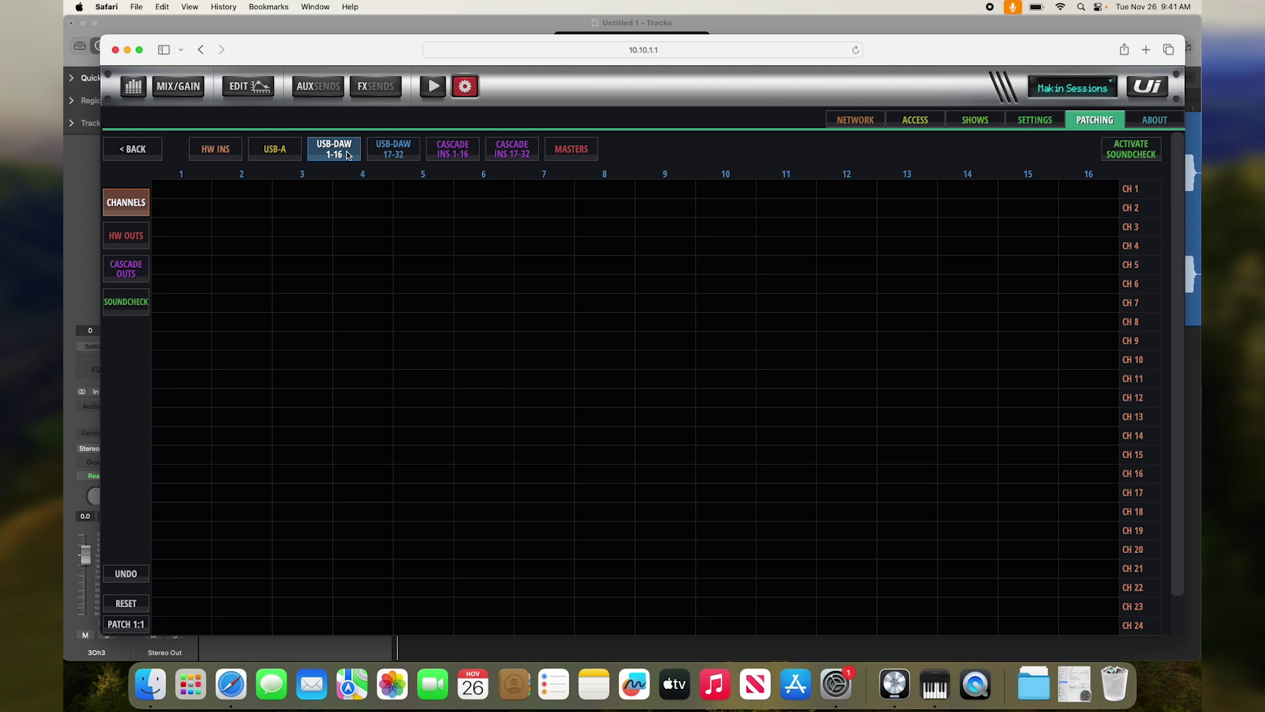
pyautogui.click(392, 148)
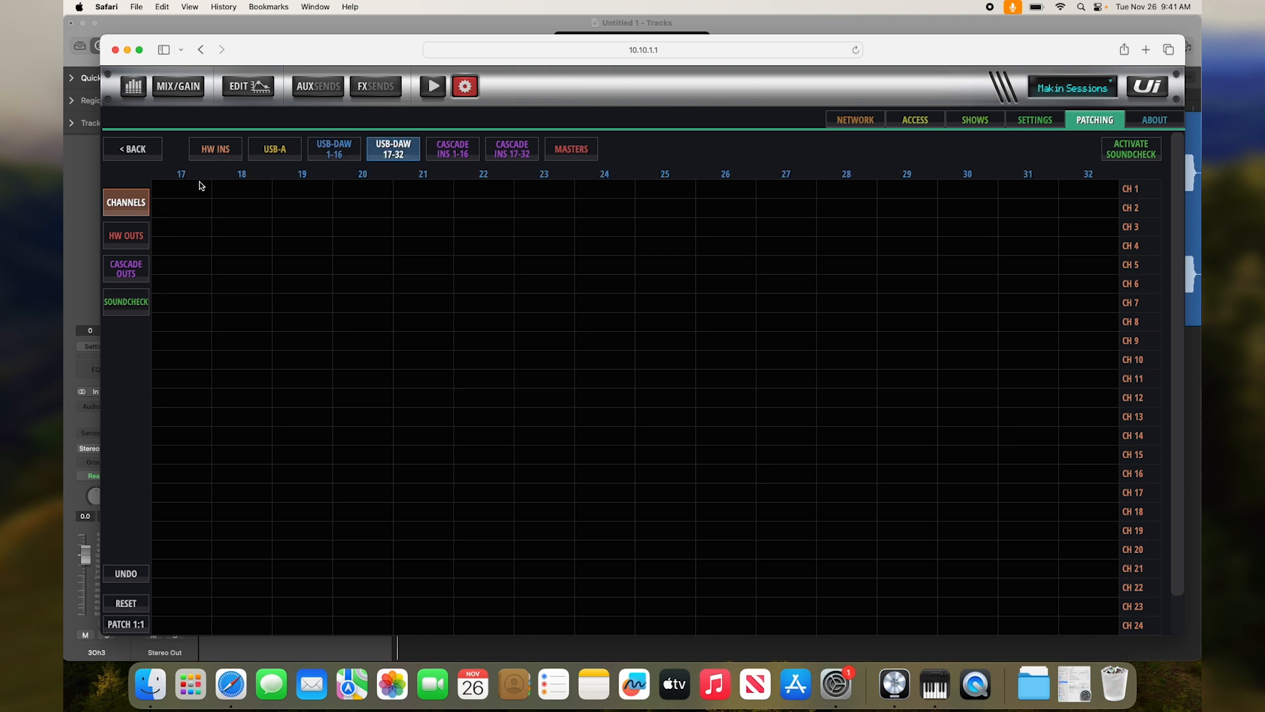
pyautogui.moveTo(880, 179)
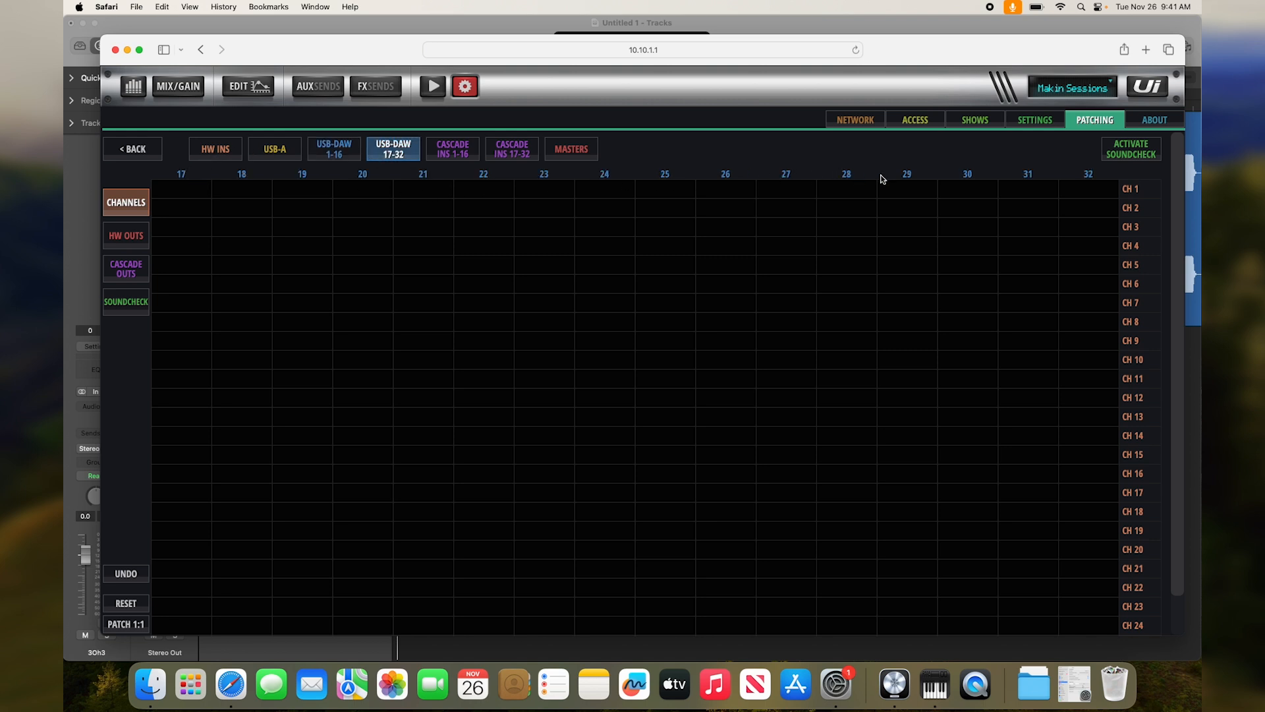
pyautogui.moveTo(1129, 178)
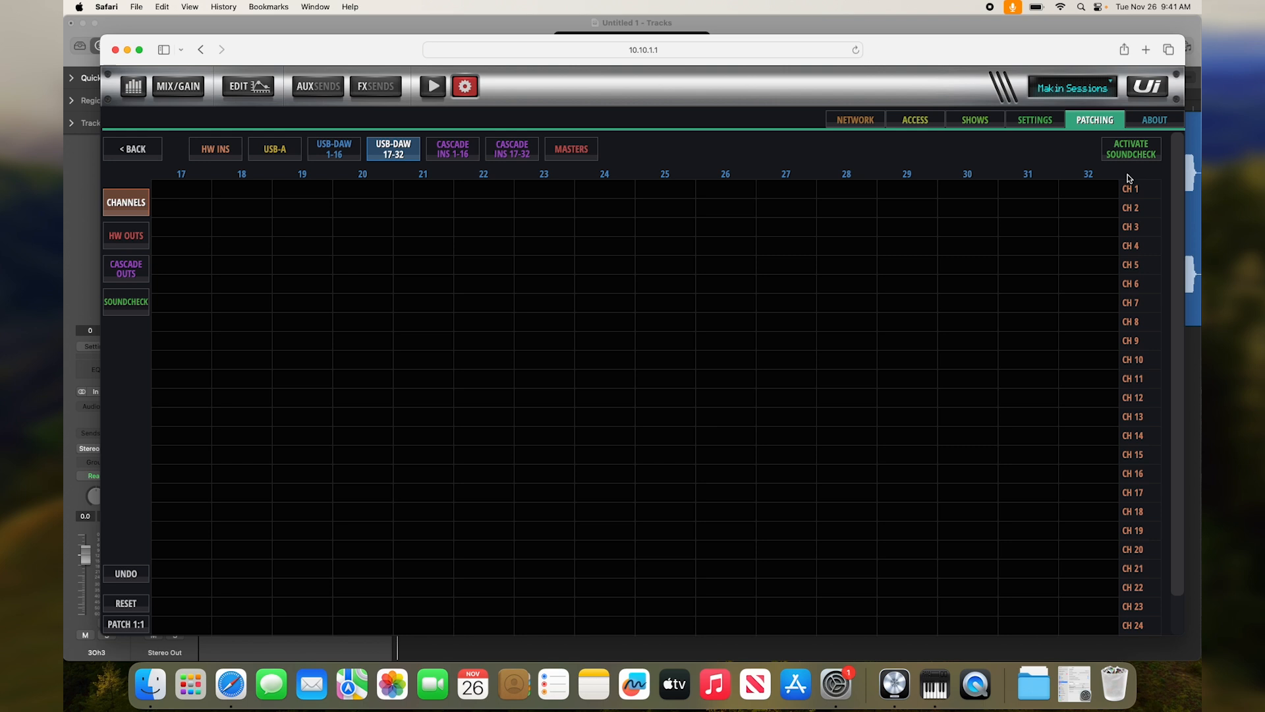
pyautogui.moveTo(1053, 192)
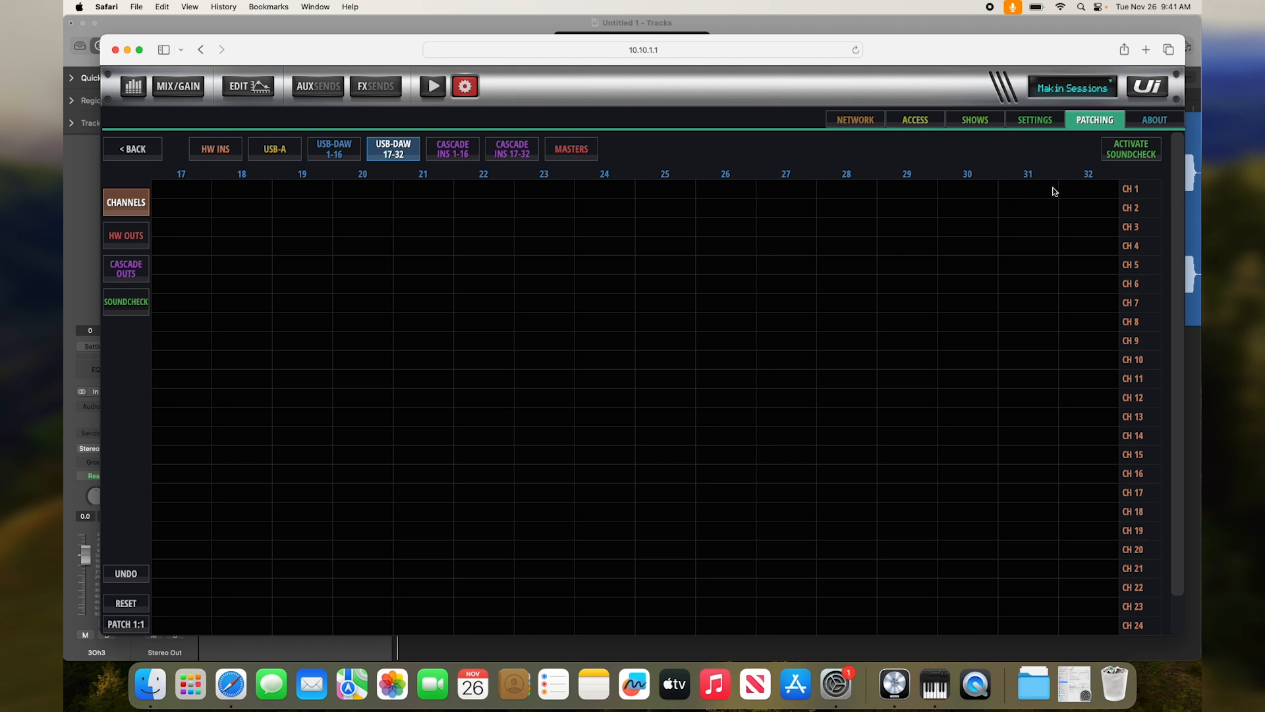
pyautogui.click(334, 148)
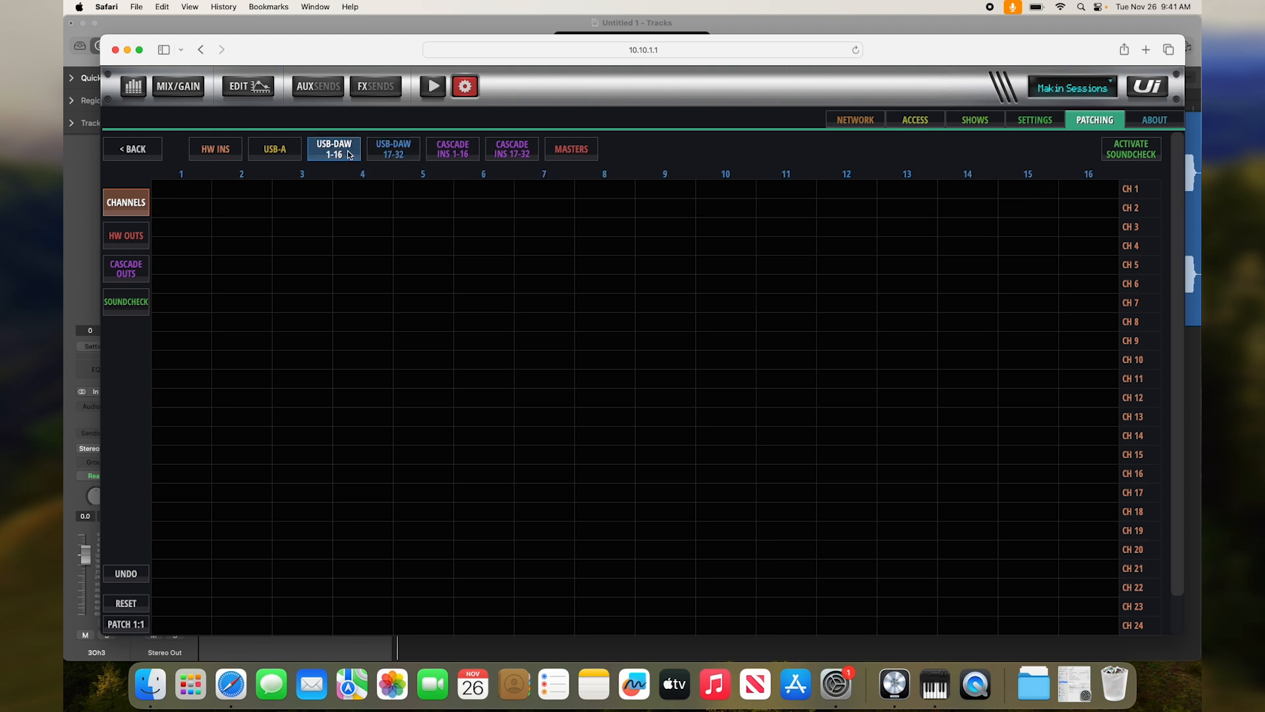
pyautogui.click(393, 148)
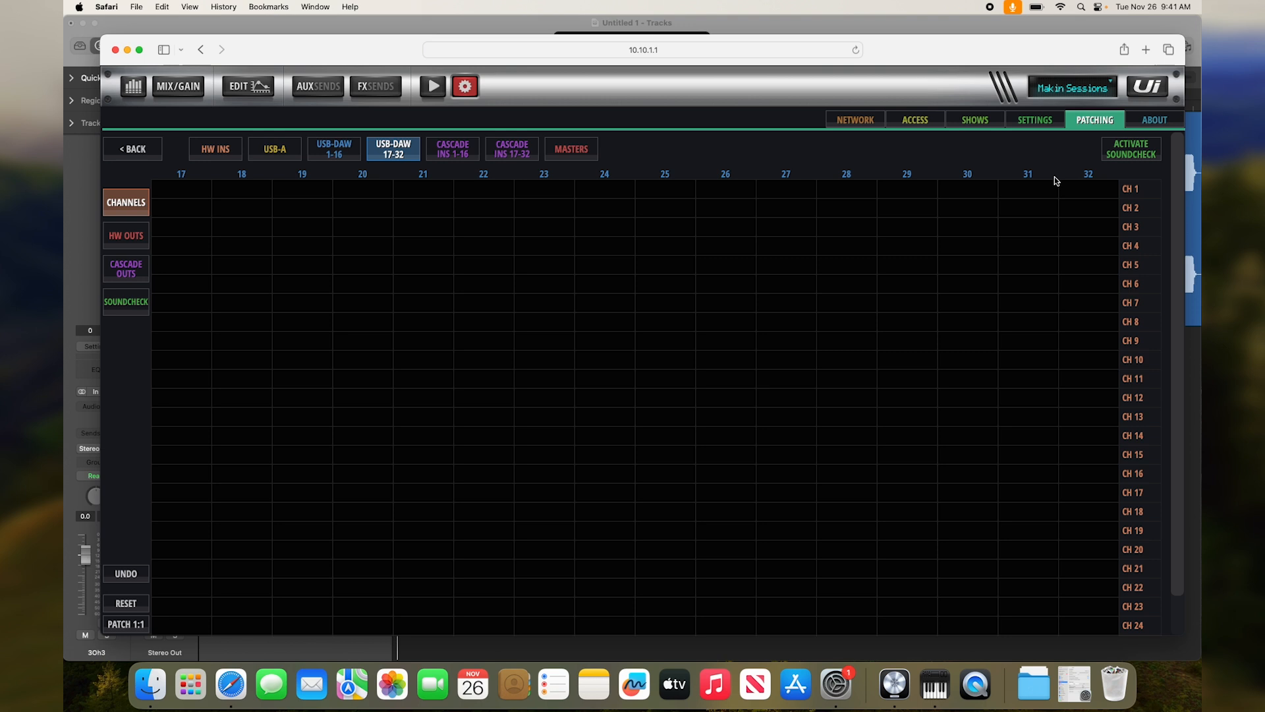
pyautogui.moveTo(1120, 522)
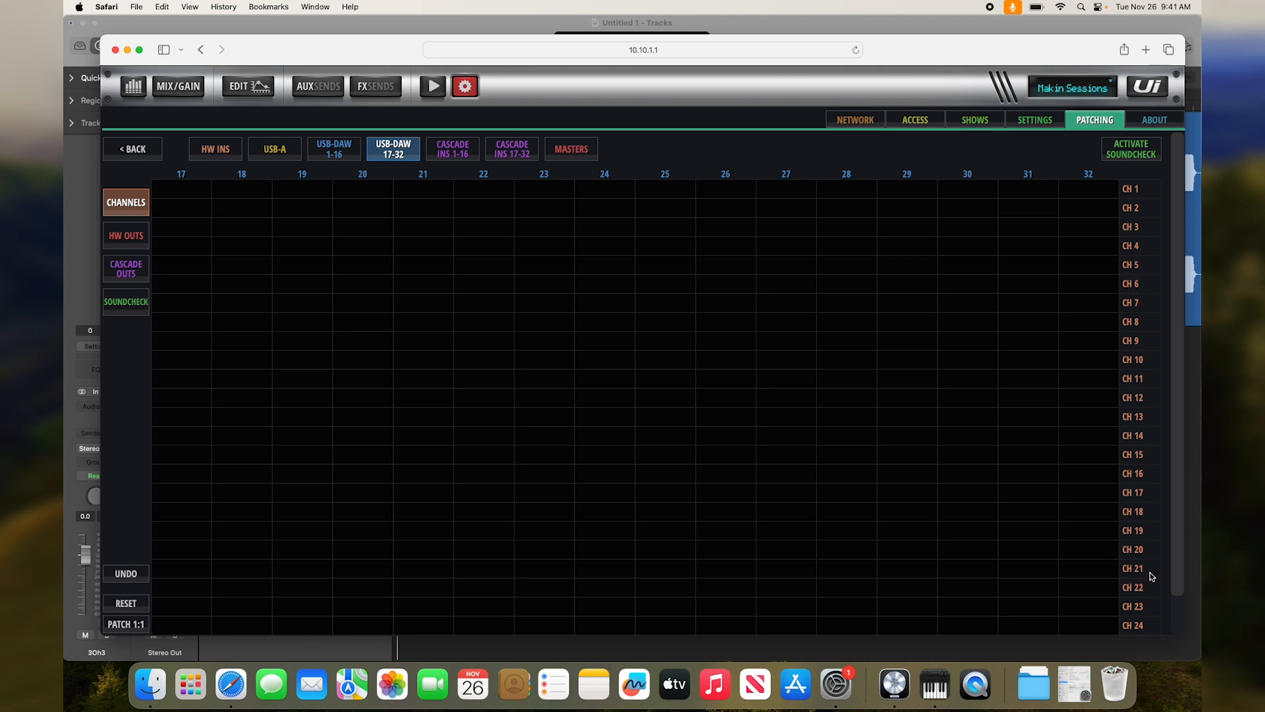
pyautogui.moveTo(1155, 604)
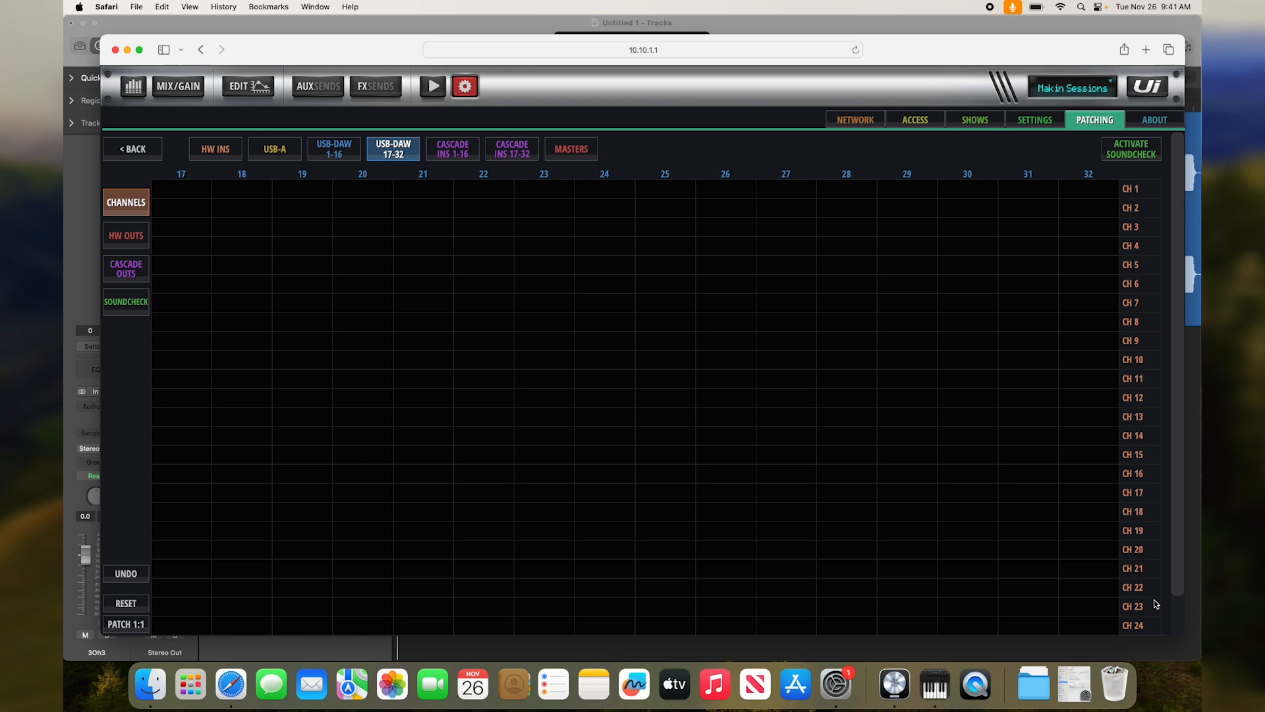
pyautogui.moveTo(1153, 615)
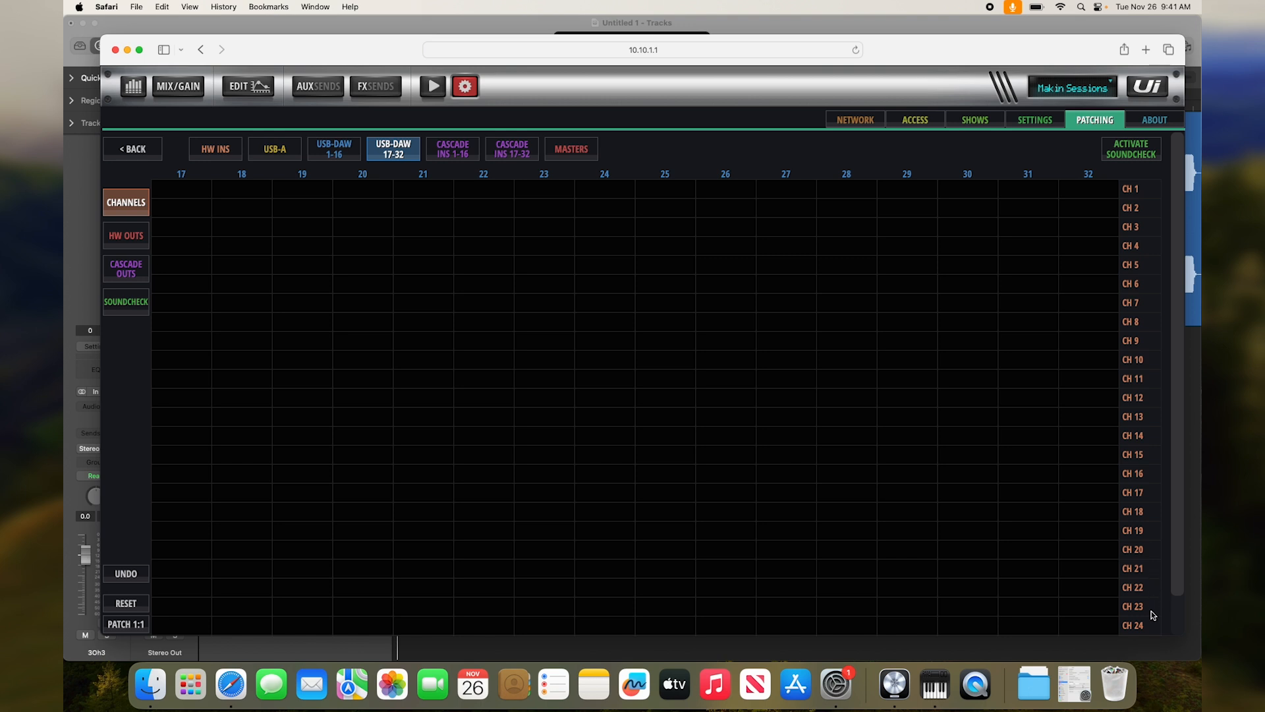
pyautogui.moveTo(1149, 624)
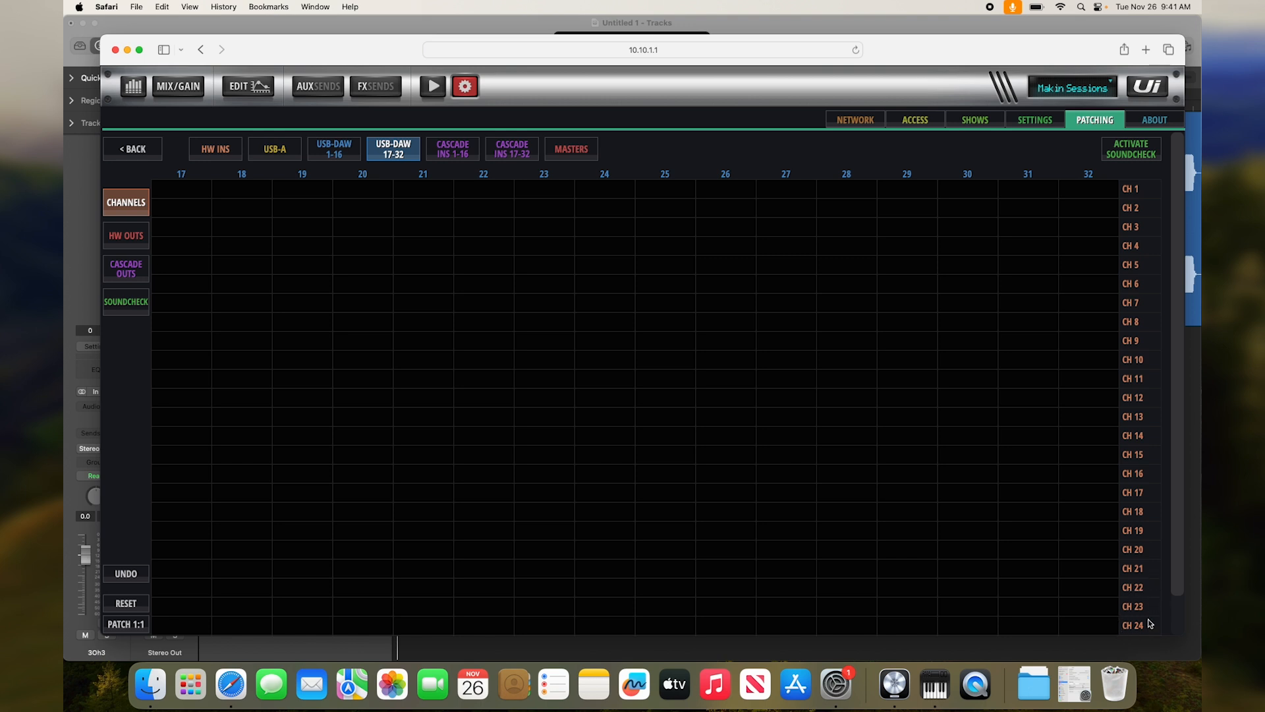
pyautogui.moveTo(1025, 612)
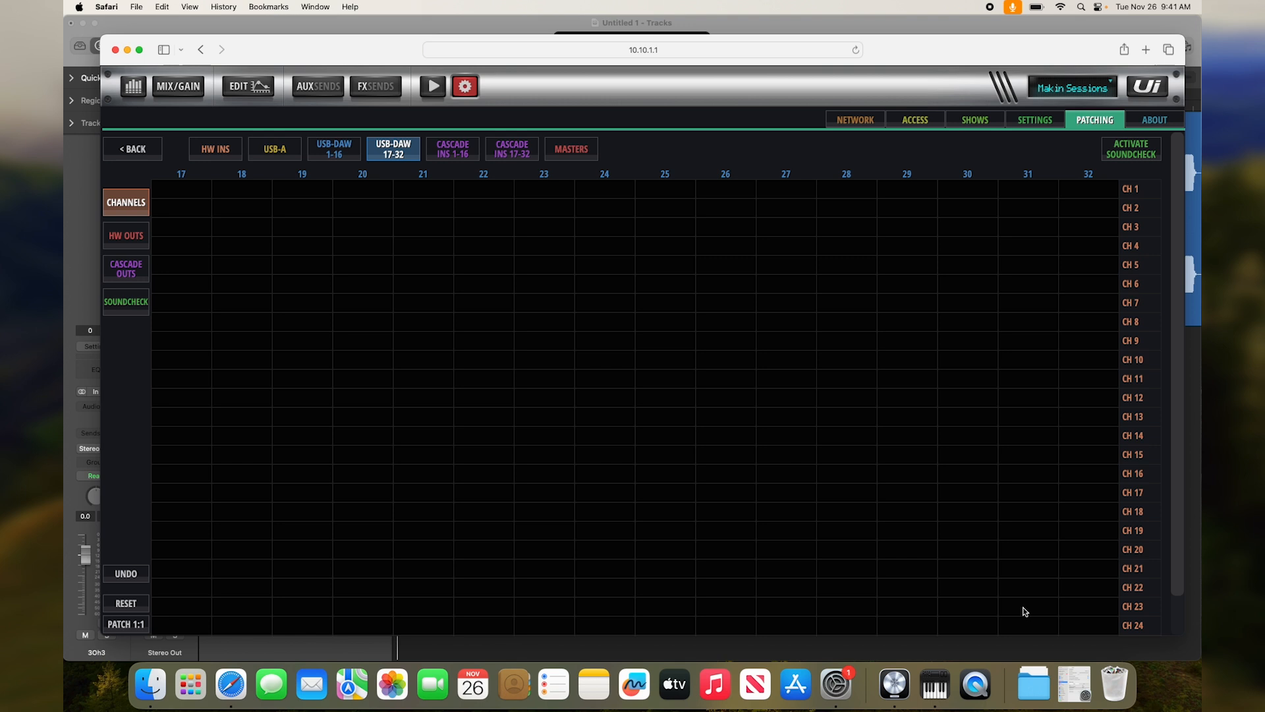
# - Patch USB DAW 31 into CH 23 and USB DAW 32 into CH 24, then return to MIX/GAIN
pyautogui.click(1027, 606)
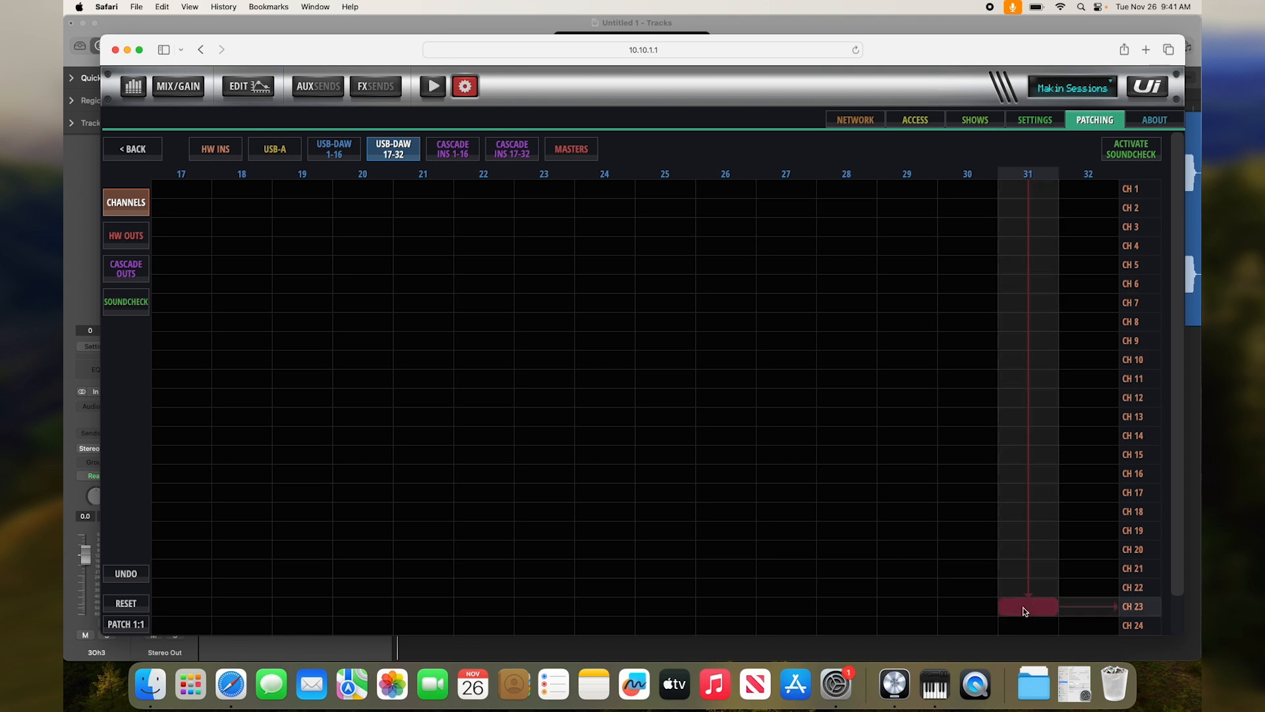
pyautogui.click(1086, 626)
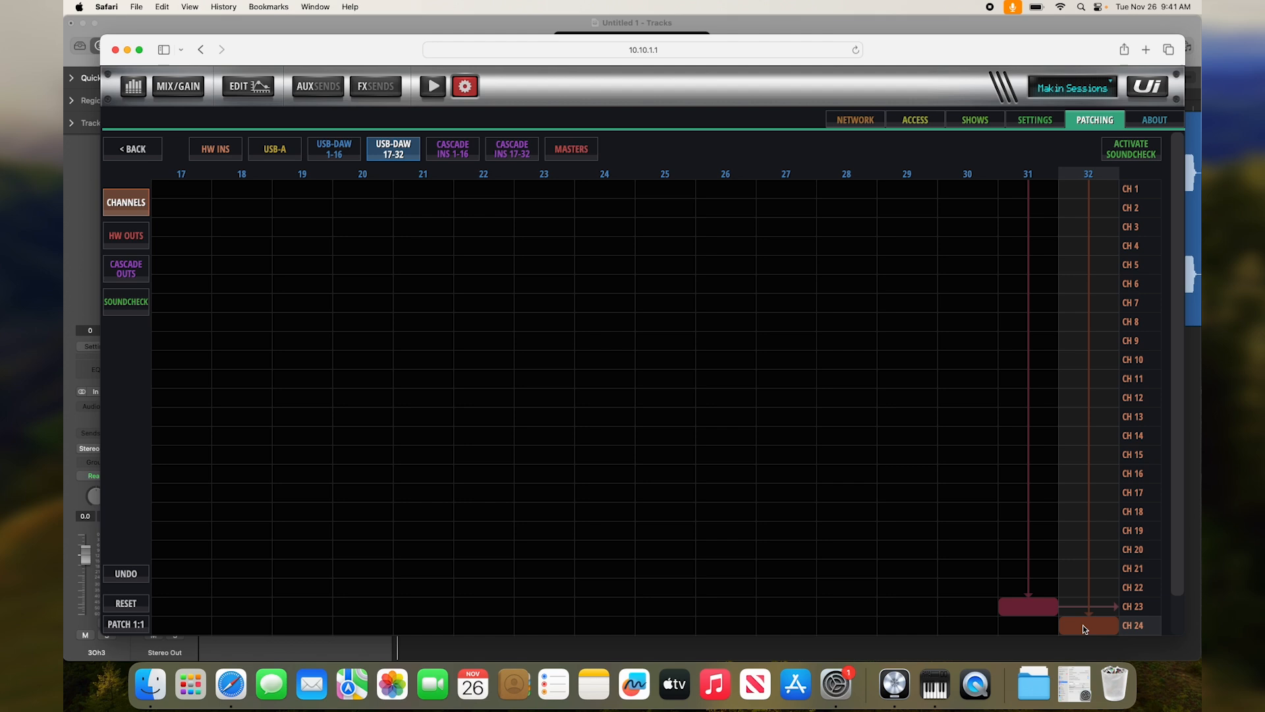
pyautogui.click(179, 86)
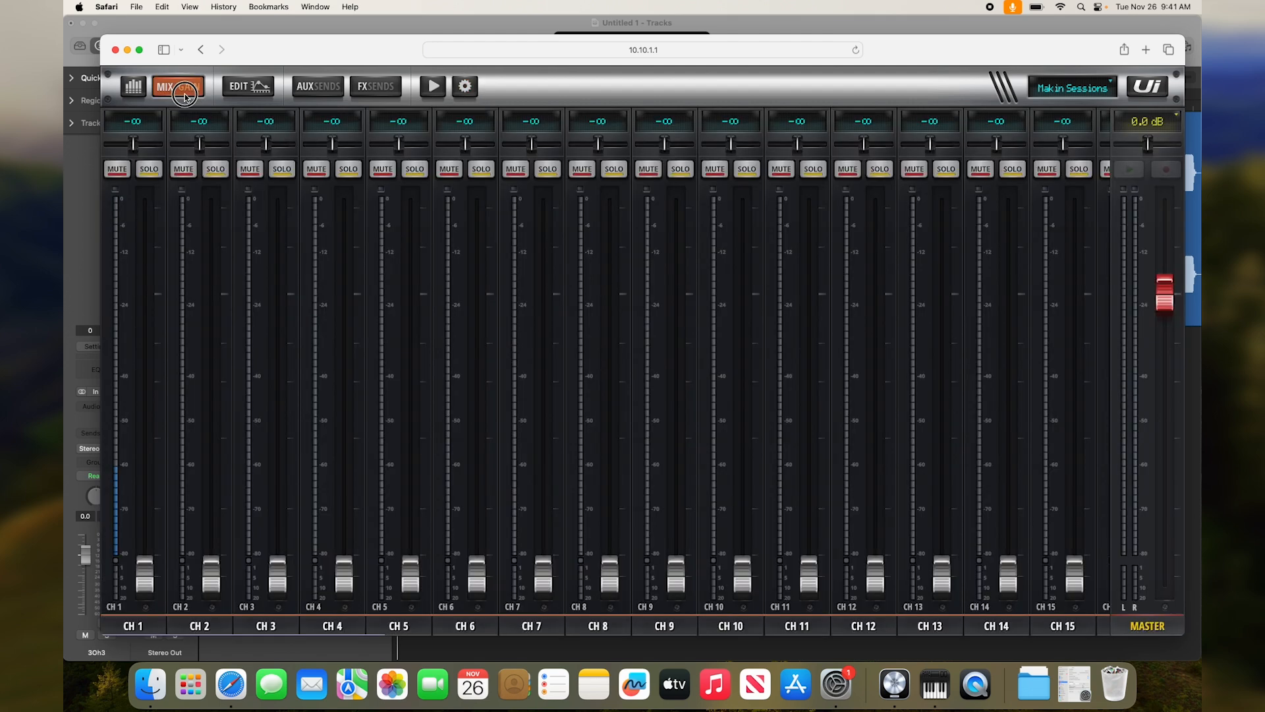
# - Stereo-link CH 23 with CH 24 and raise the linked fader to -9.8 dB
pyautogui.hscroll(3)
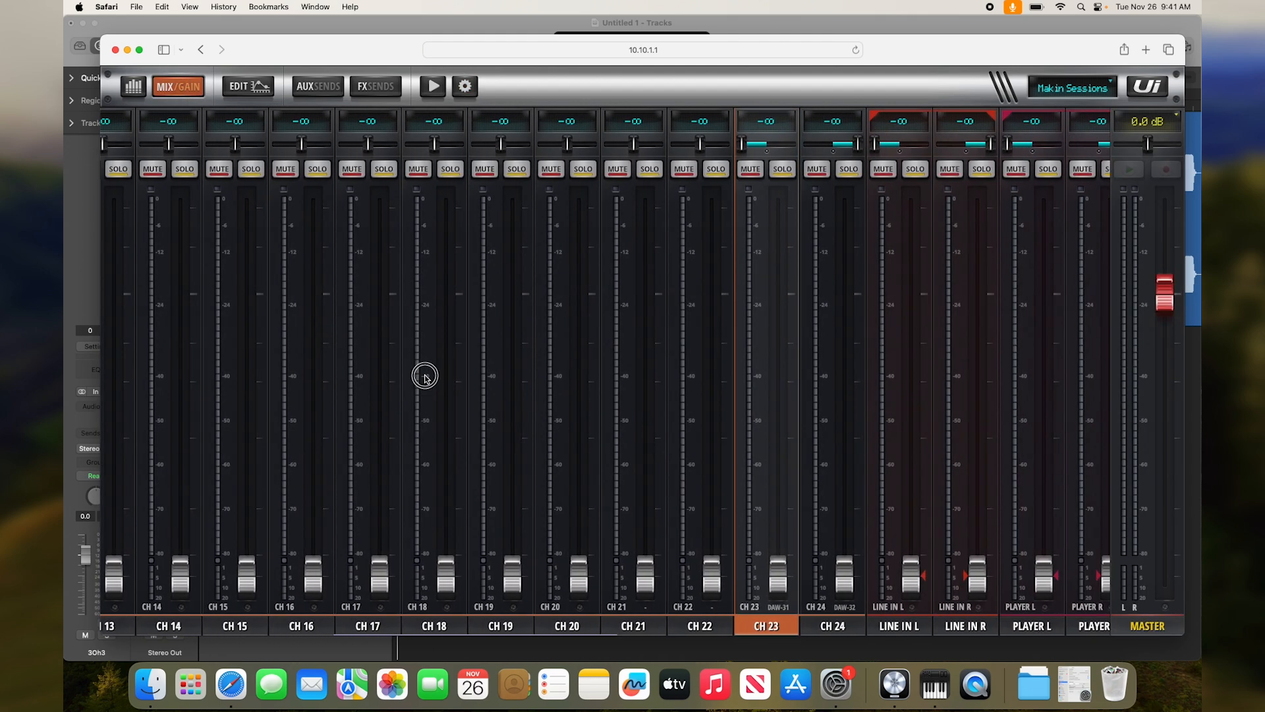
pyautogui.hscroll(3)
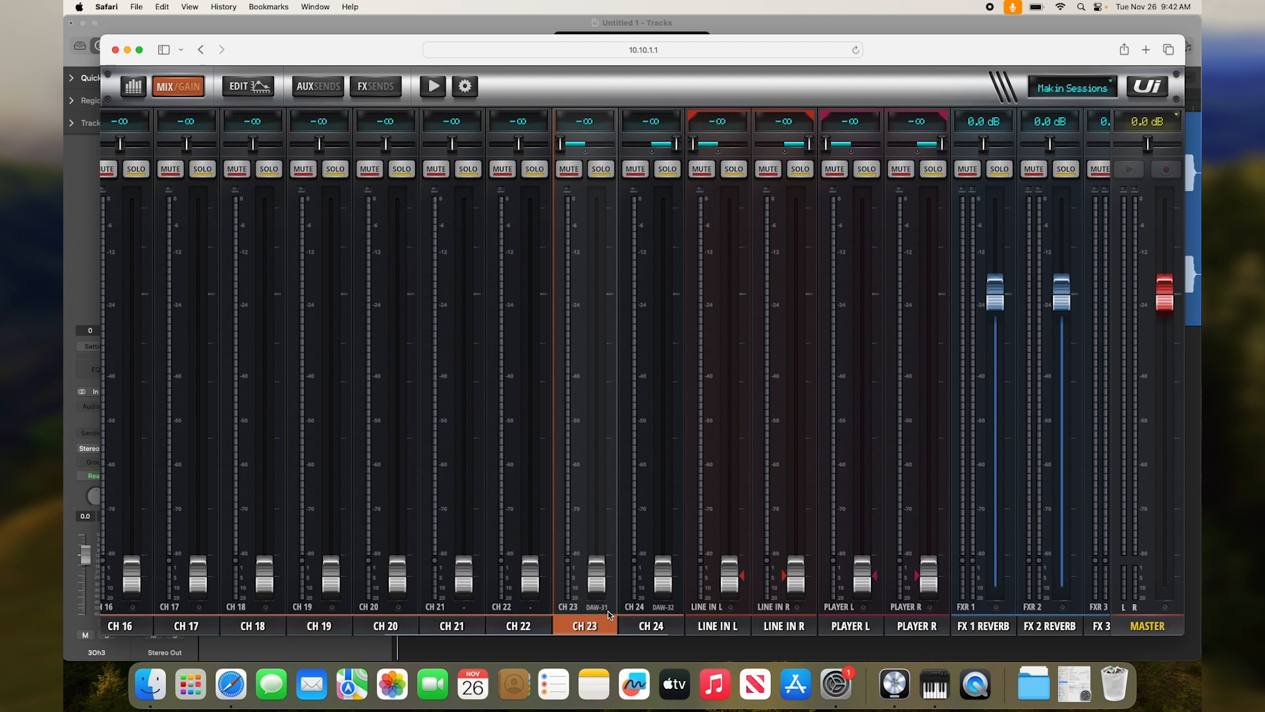
pyautogui.moveTo(607, 628)
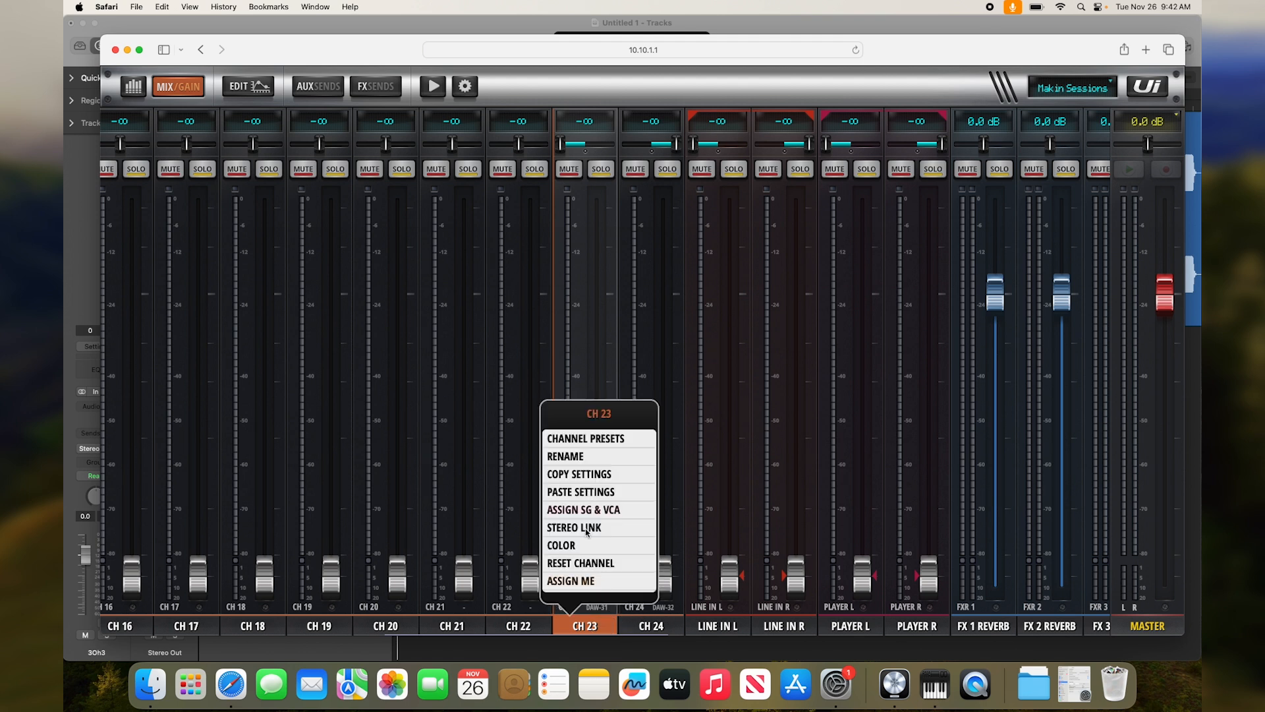
pyautogui.click(573, 527)
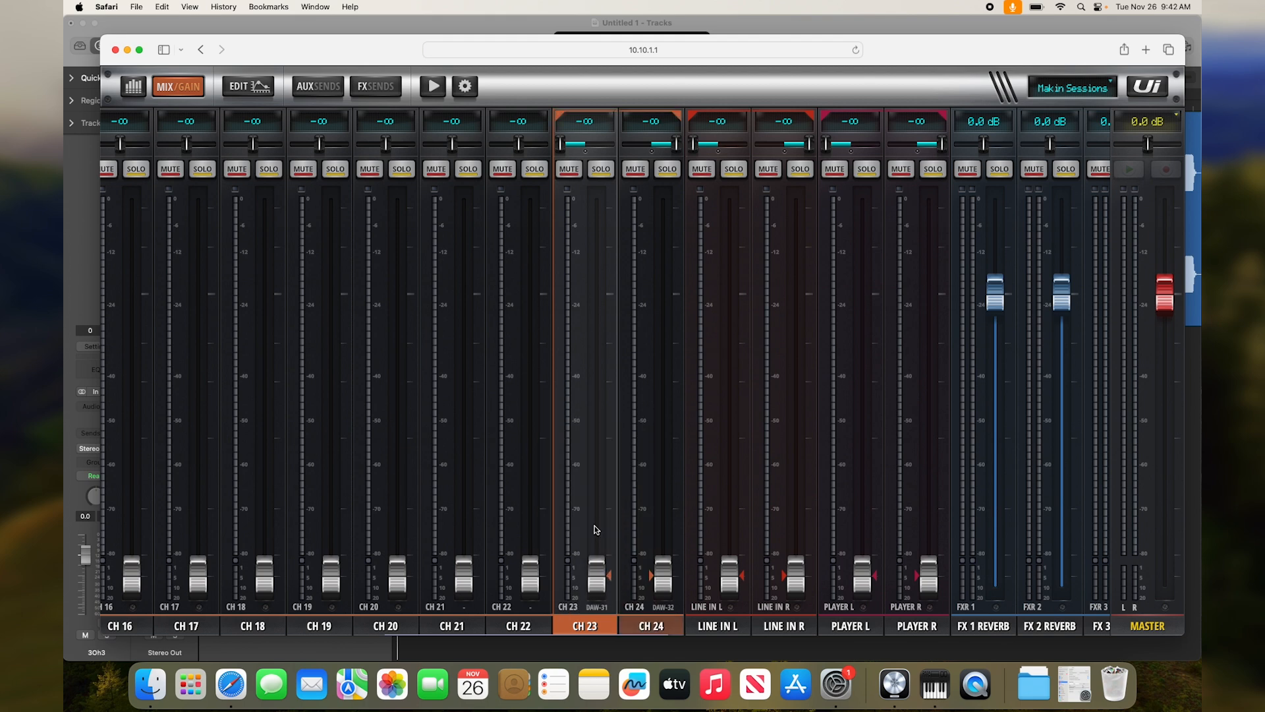
pyautogui.moveTo(596, 568); pyautogui.dragTo(596, 380)
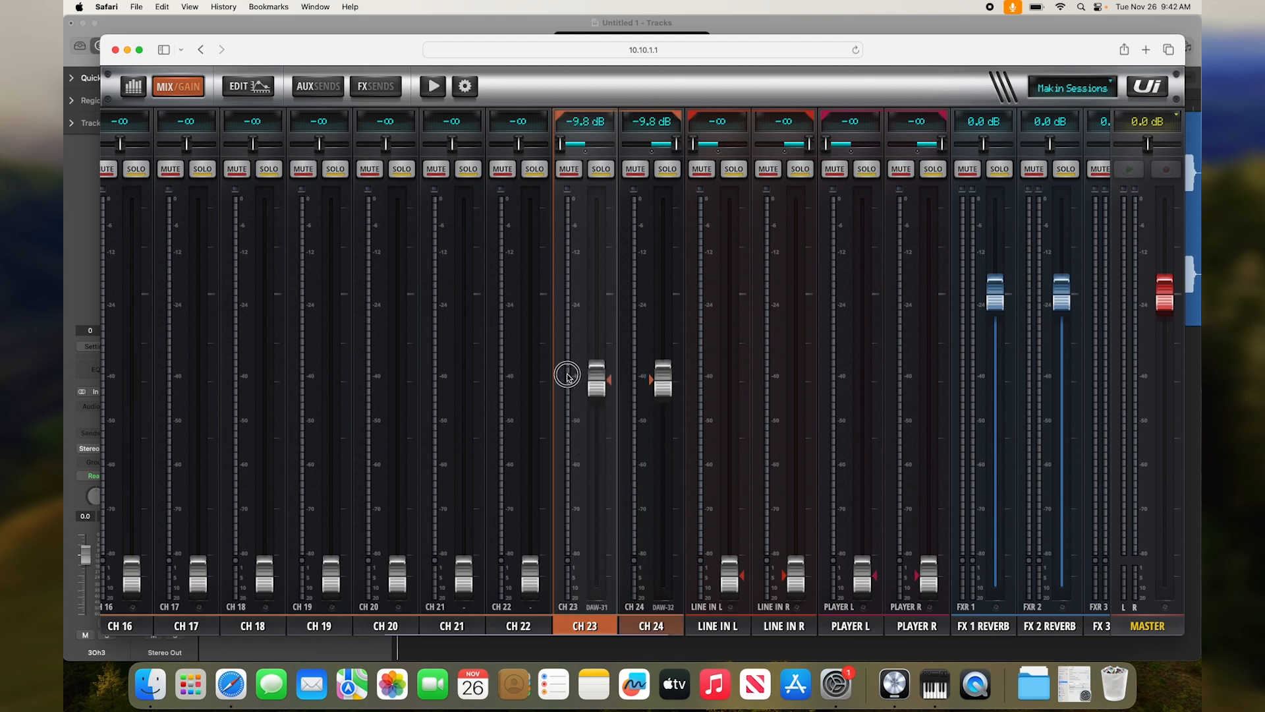
pyautogui.moveTo(596, 377); pyautogui.dragTo(595, 352)
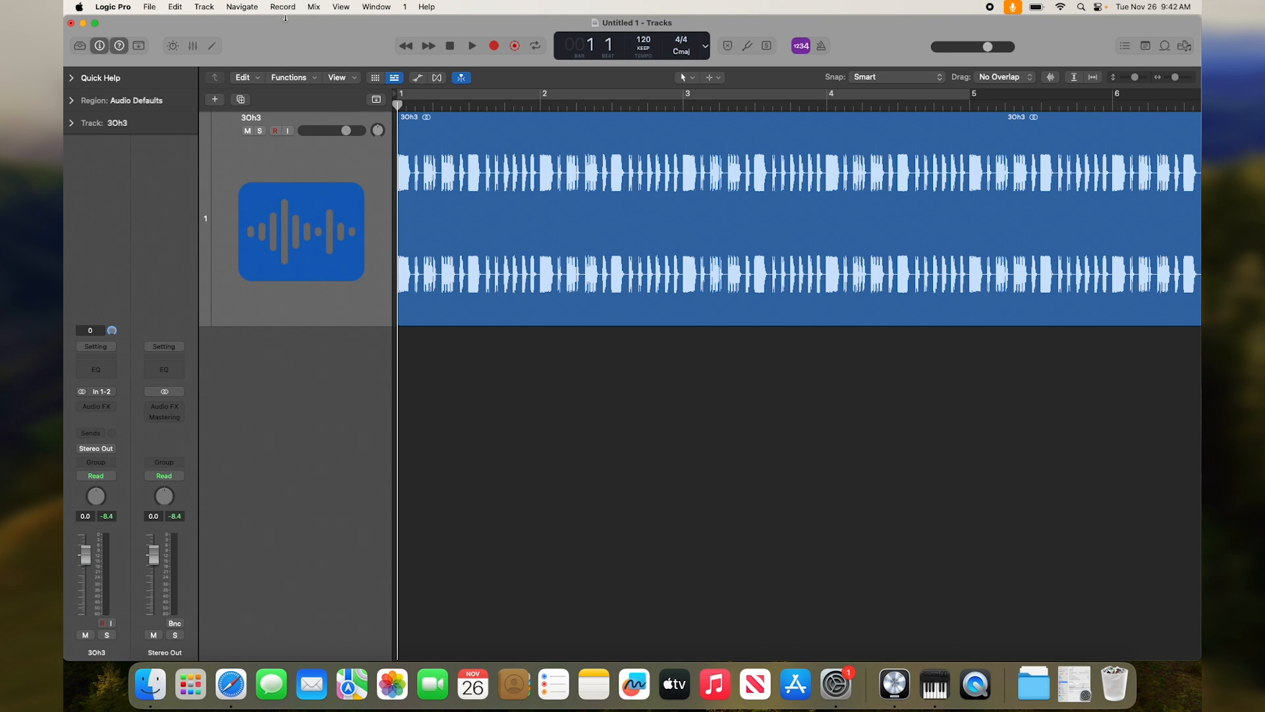
# - Assign Logic Pro's Stereo Output to Out 31/32 in Audio I/O Assignments, then close Settings
pyautogui.click(113, 6)
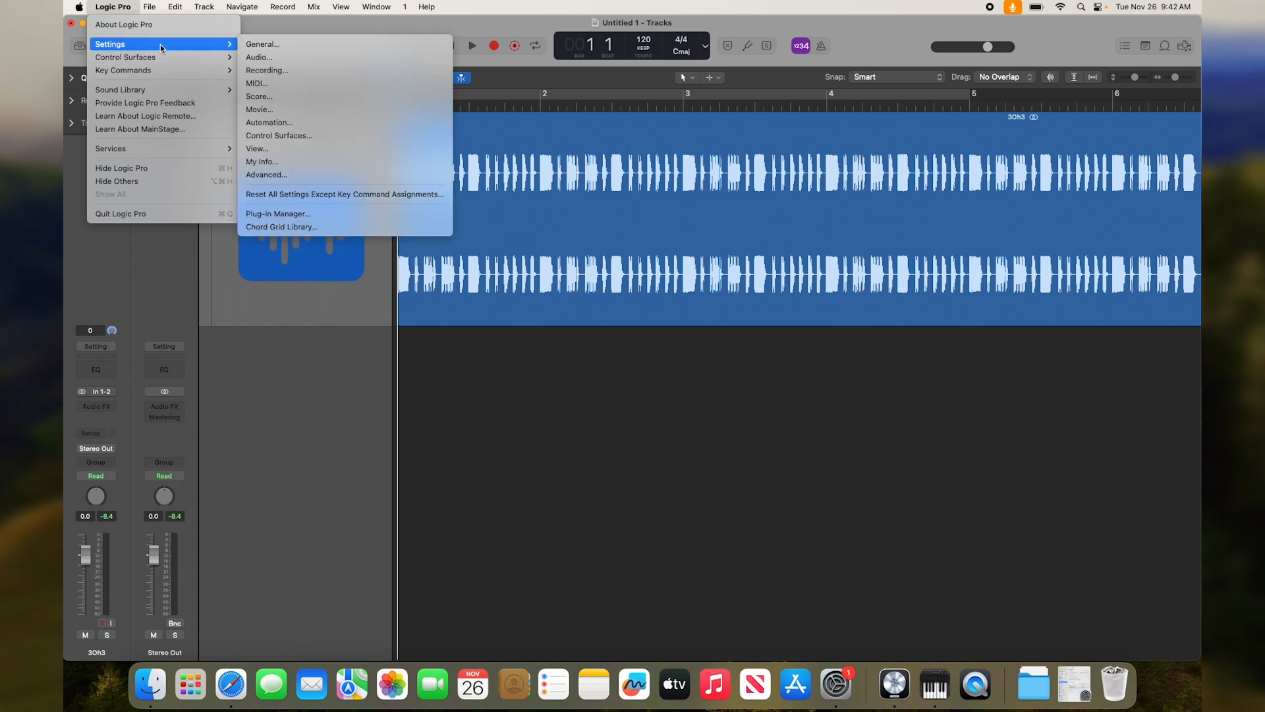
pyautogui.click(258, 58)
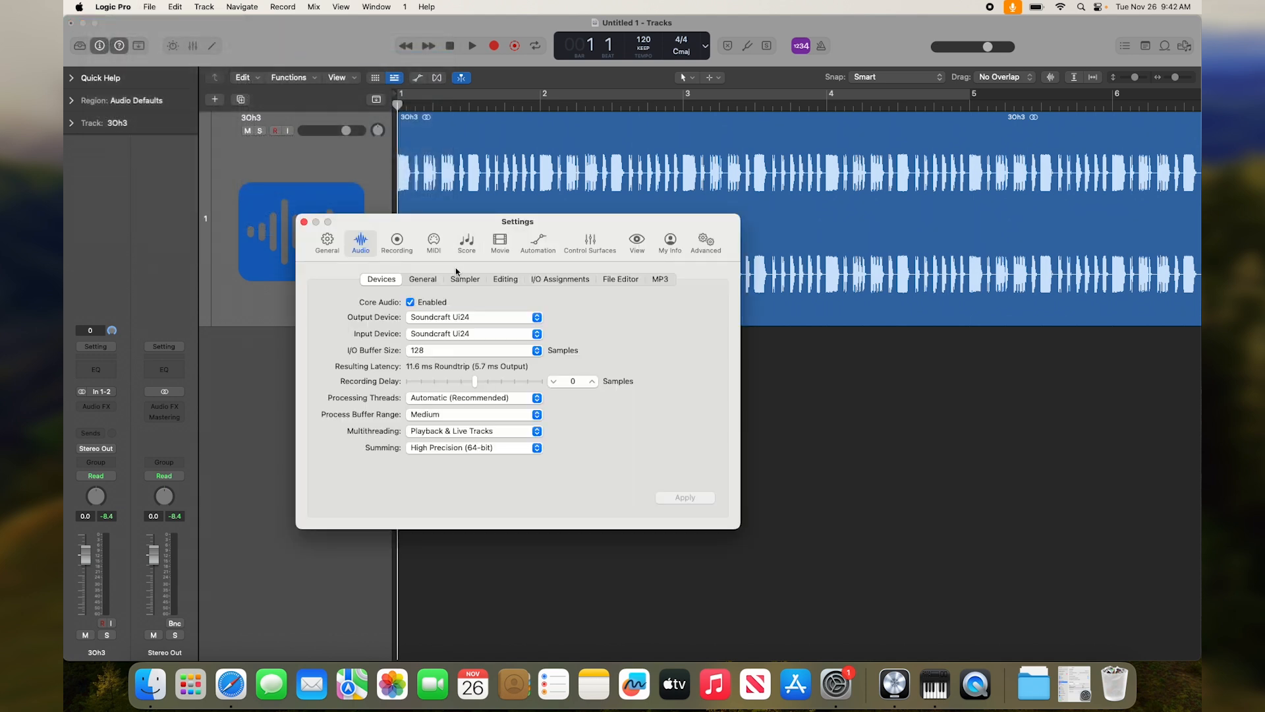
pyautogui.click(560, 279)
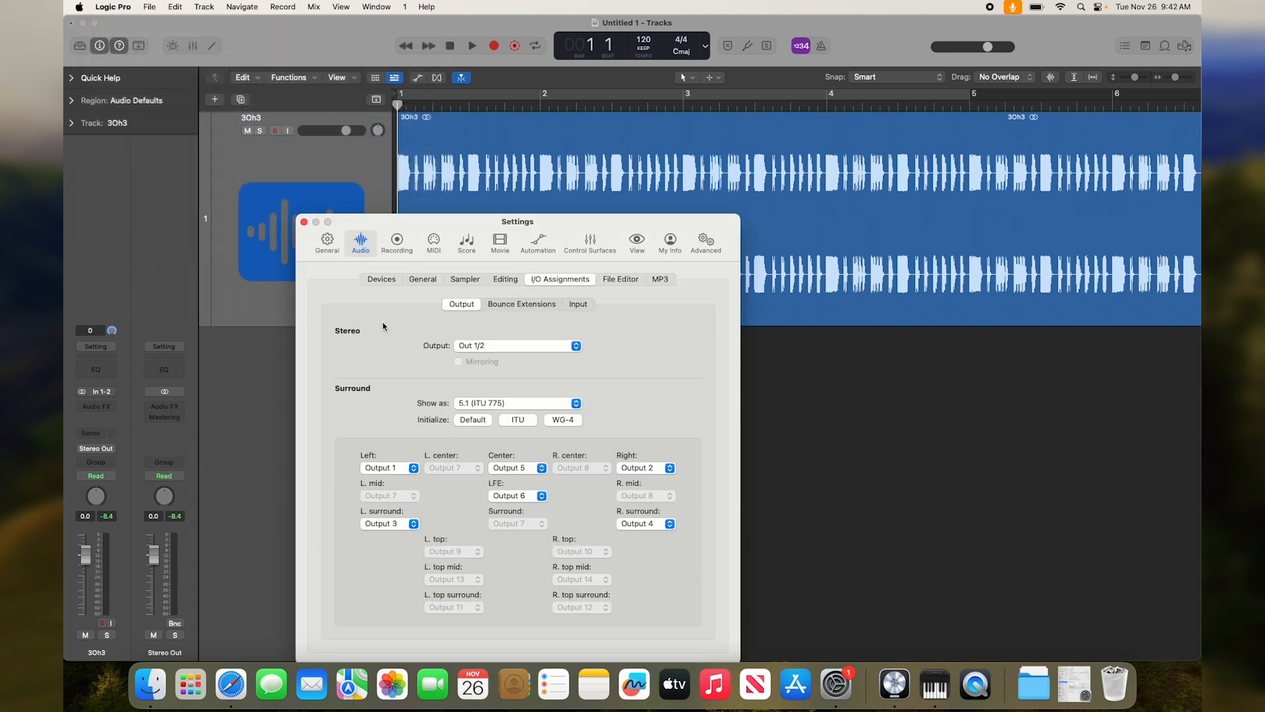
pyautogui.click(516, 346)
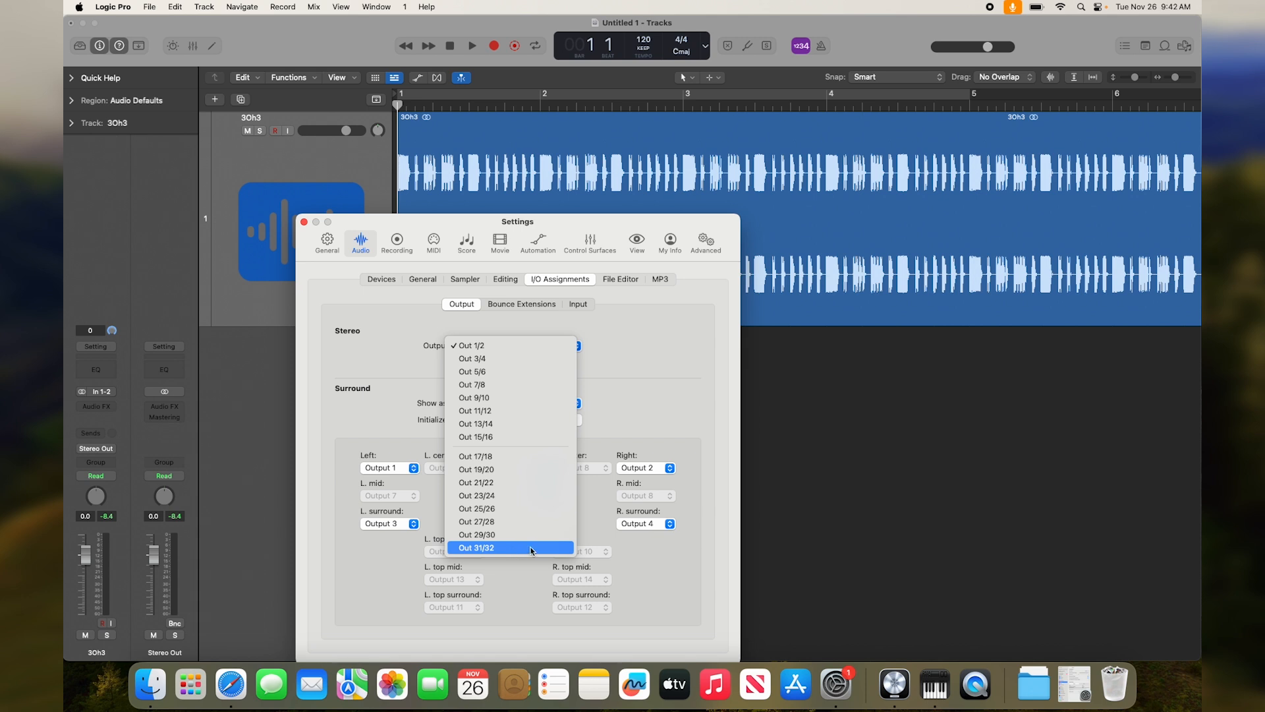
pyautogui.click(510, 548)
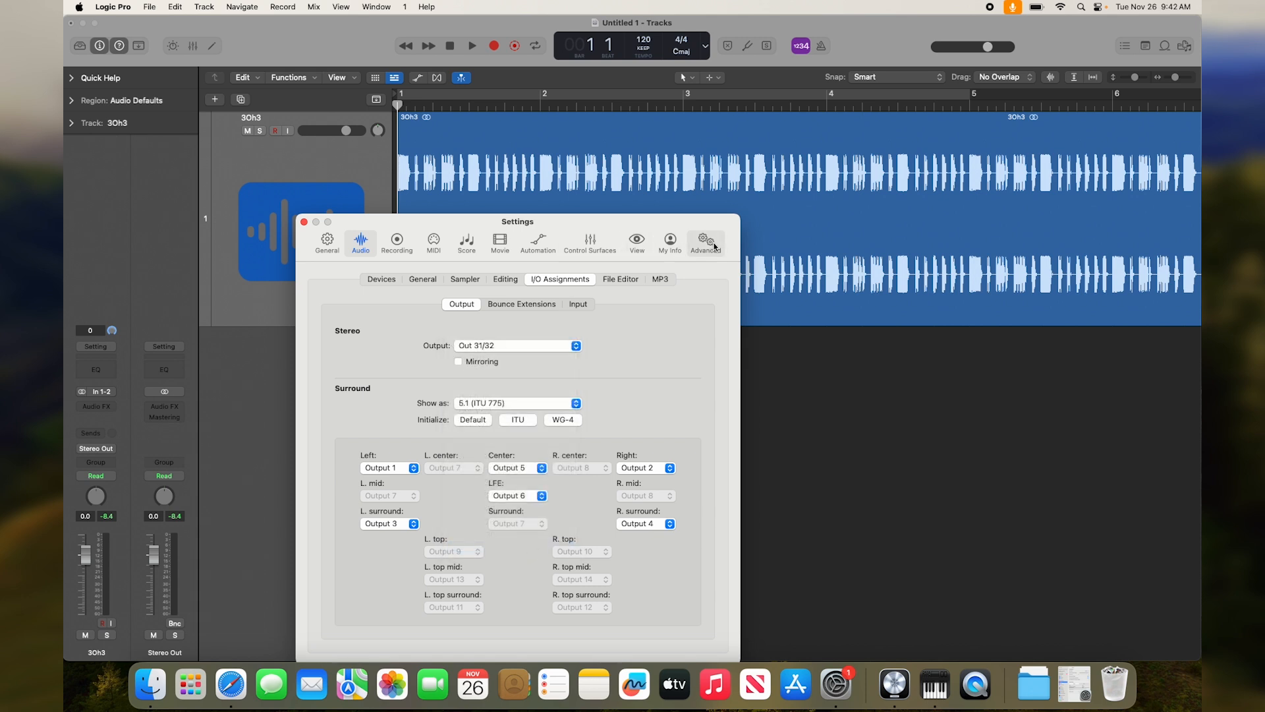
pyautogui.click(704, 241)
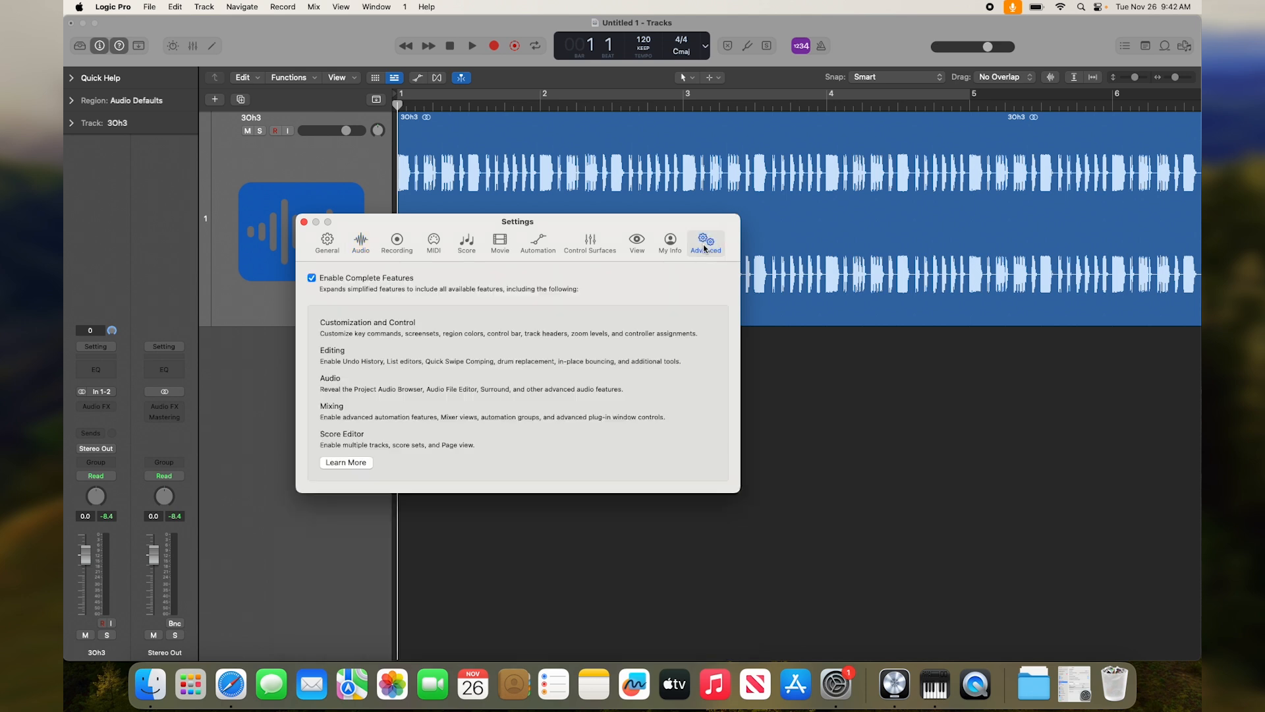
pyautogui.moveTo(308, 282)
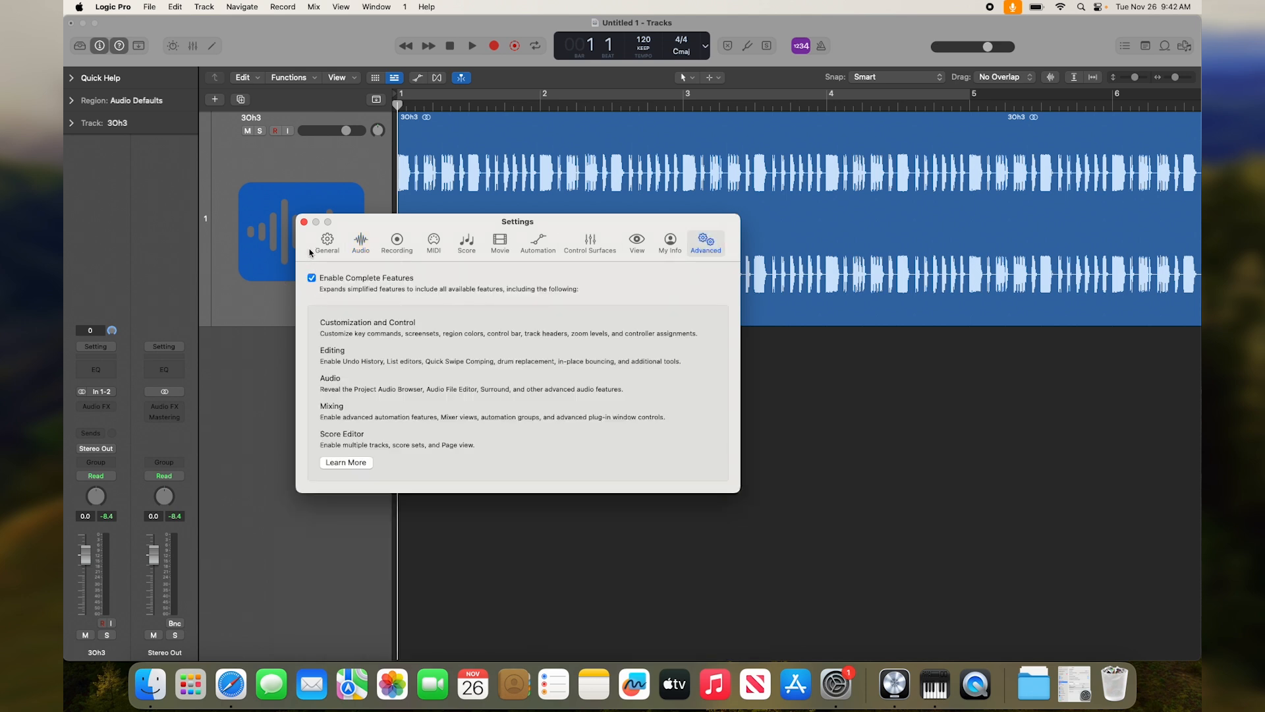
pyautogui.click(304, 222)
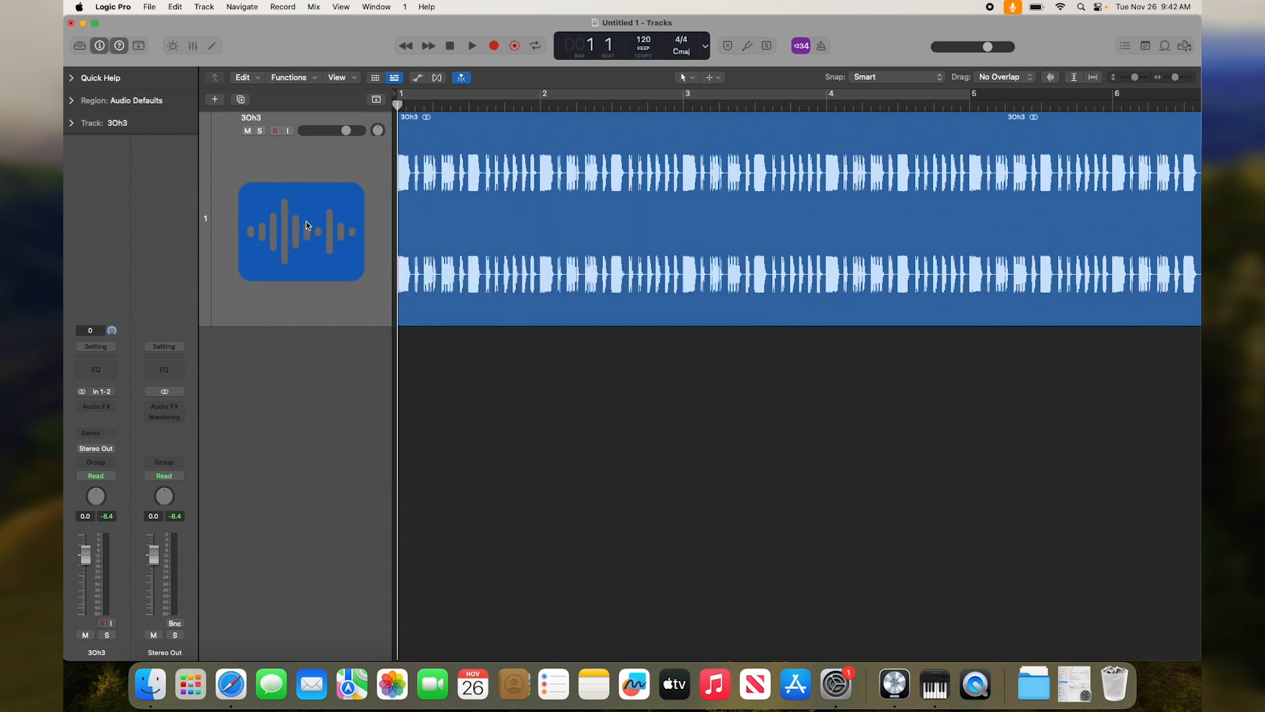
pyautogui.moveTo(281, 390)
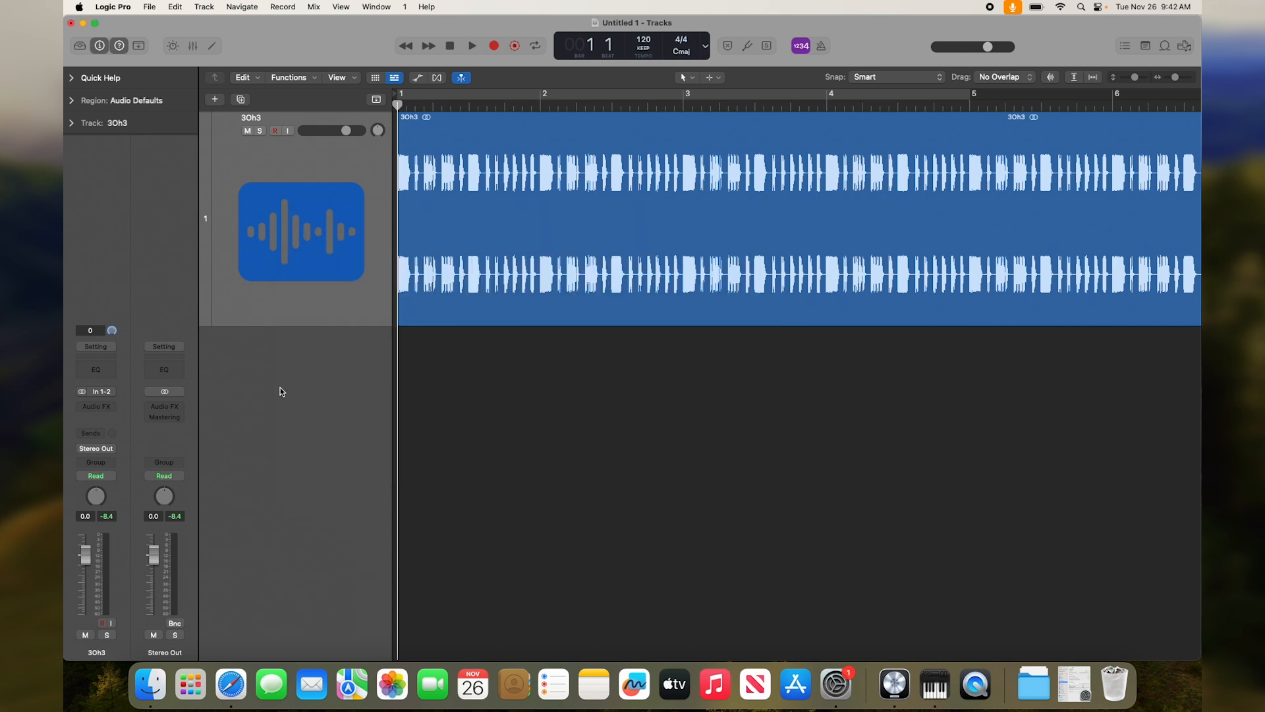
# - Back in the mixer, set linked CH 23/24 to -5.5 dB and open CH 23's EQ editor
pyautogui.click(471, 44)
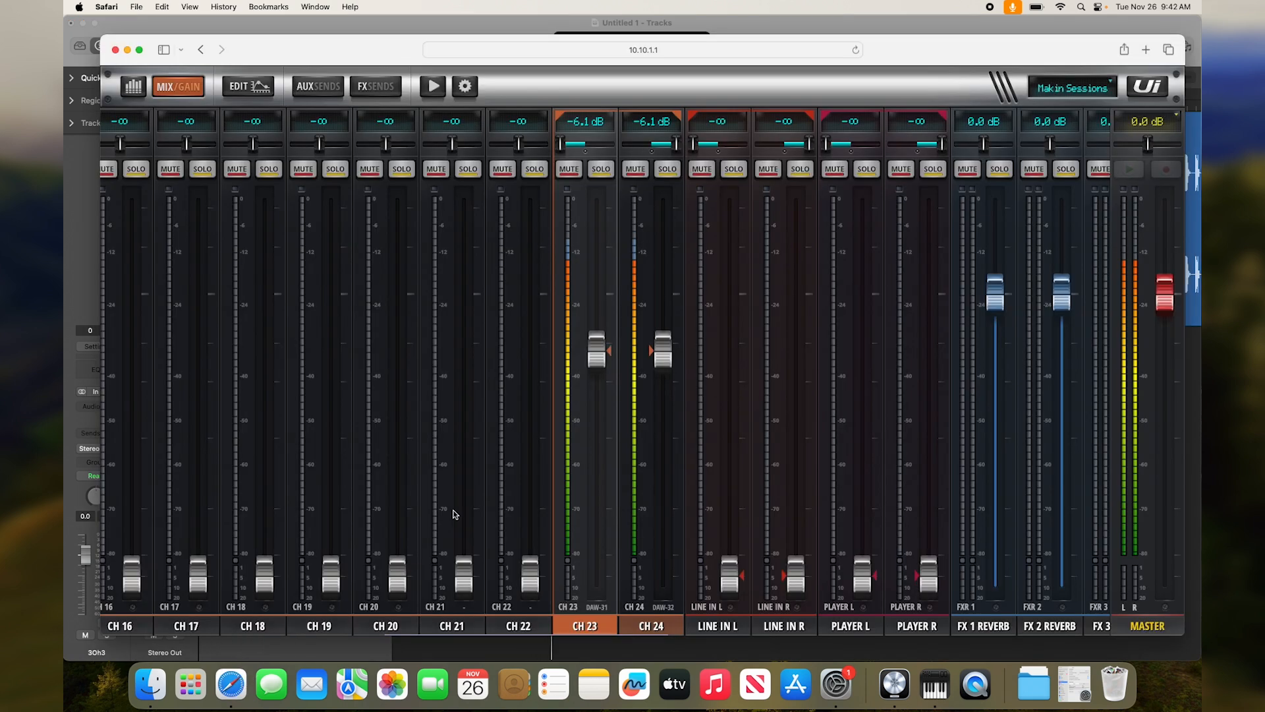
pyautogui.moveTo(599, 424)
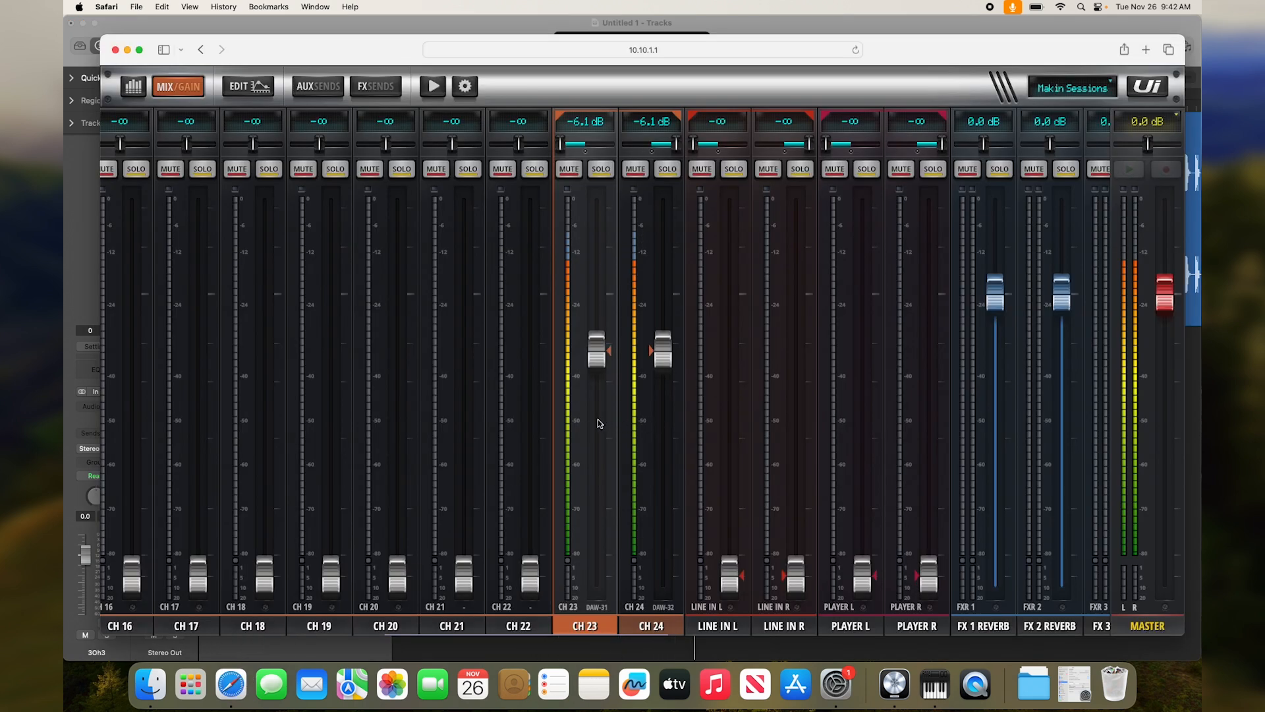
pyautogui.moveTo(595, 351); pyautogui.dragTo(595, 384)
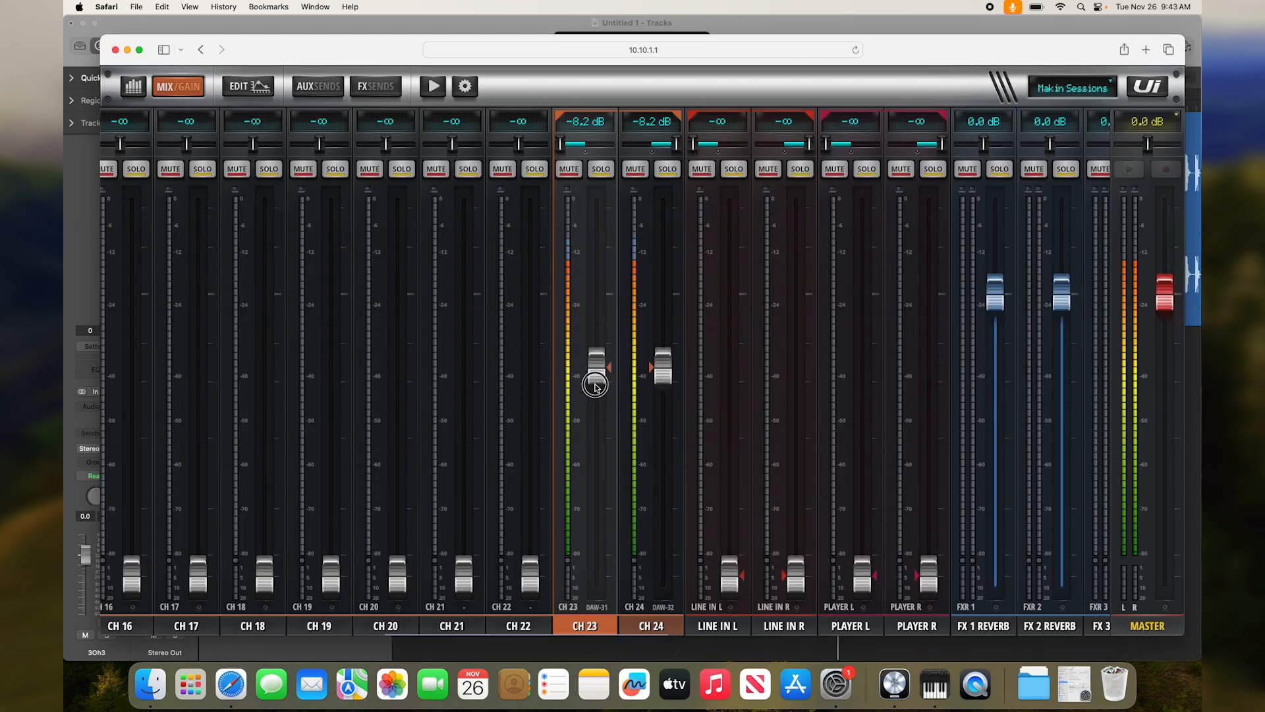
pyautogui.moveTo(595, 383); pyautogui.dragTo(596, 342)
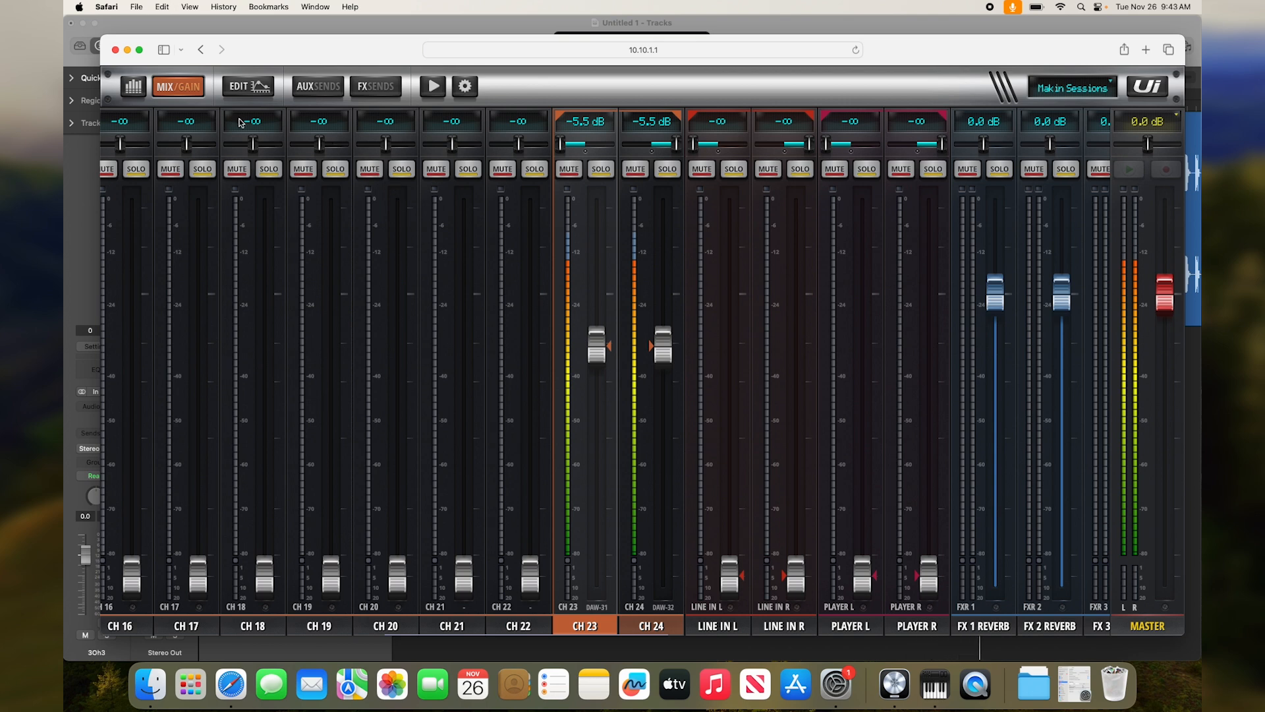
pyautogui.click(247, 86)
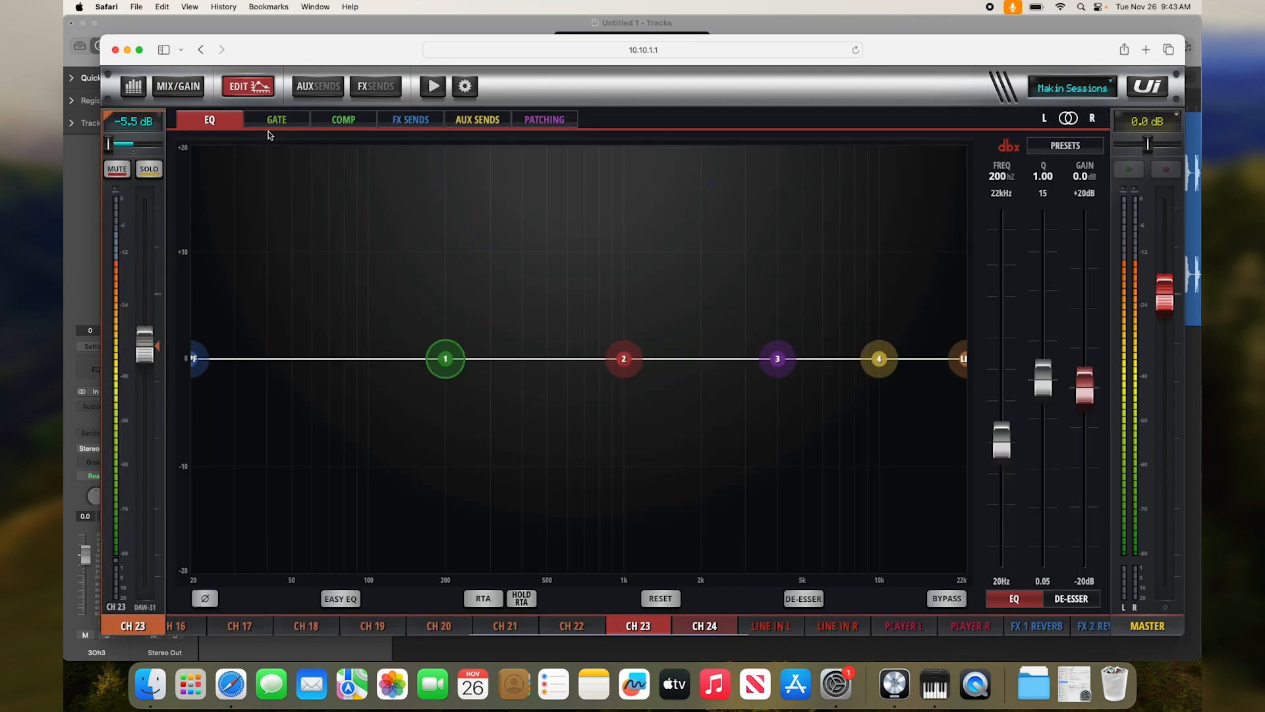
# - View CH 23's compressor, then show the AUX 1 sends with CH 23 and 24 visible
pyautogui.click(343, 119)
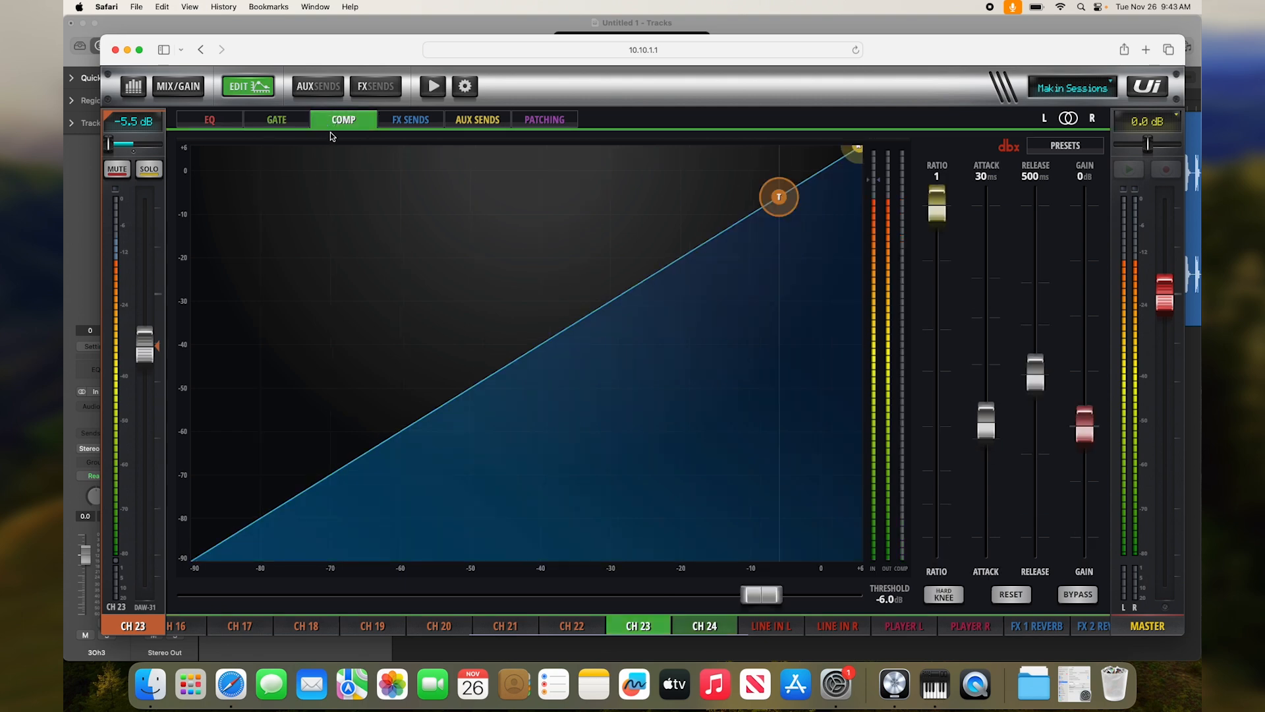
pyautogui.moveTo(182, 95)
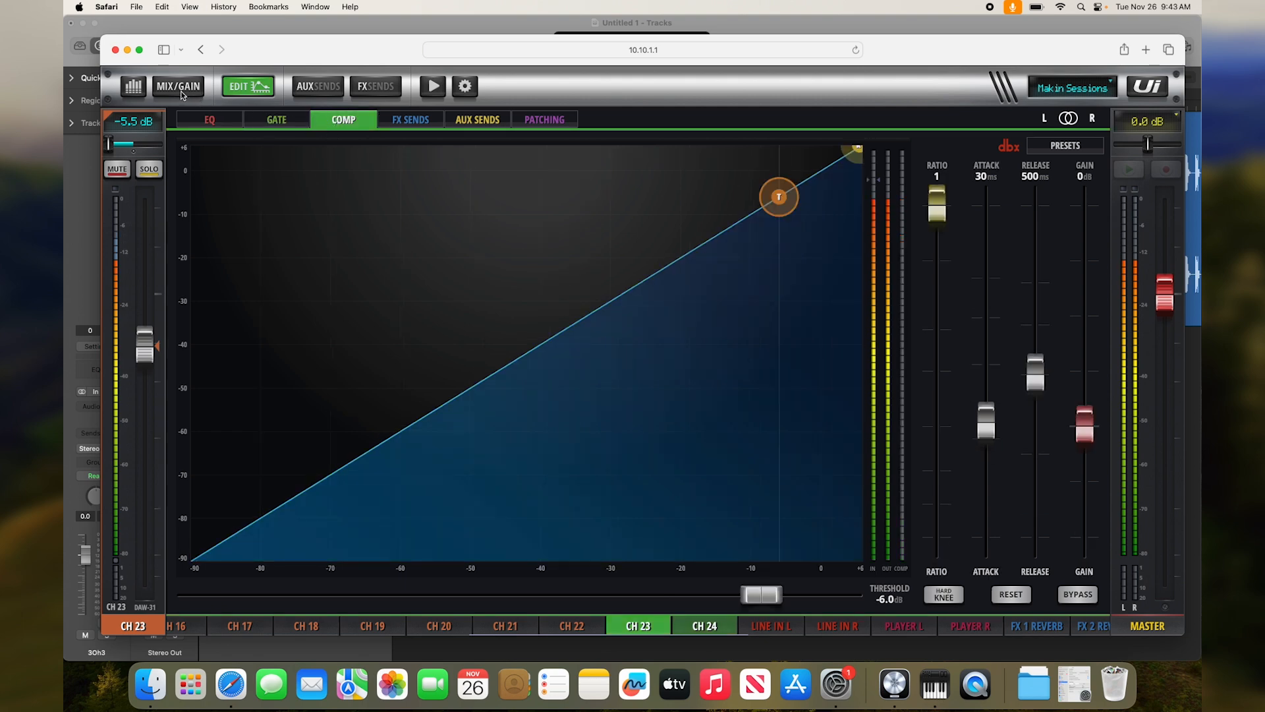
pyautogui.click(318, 85)
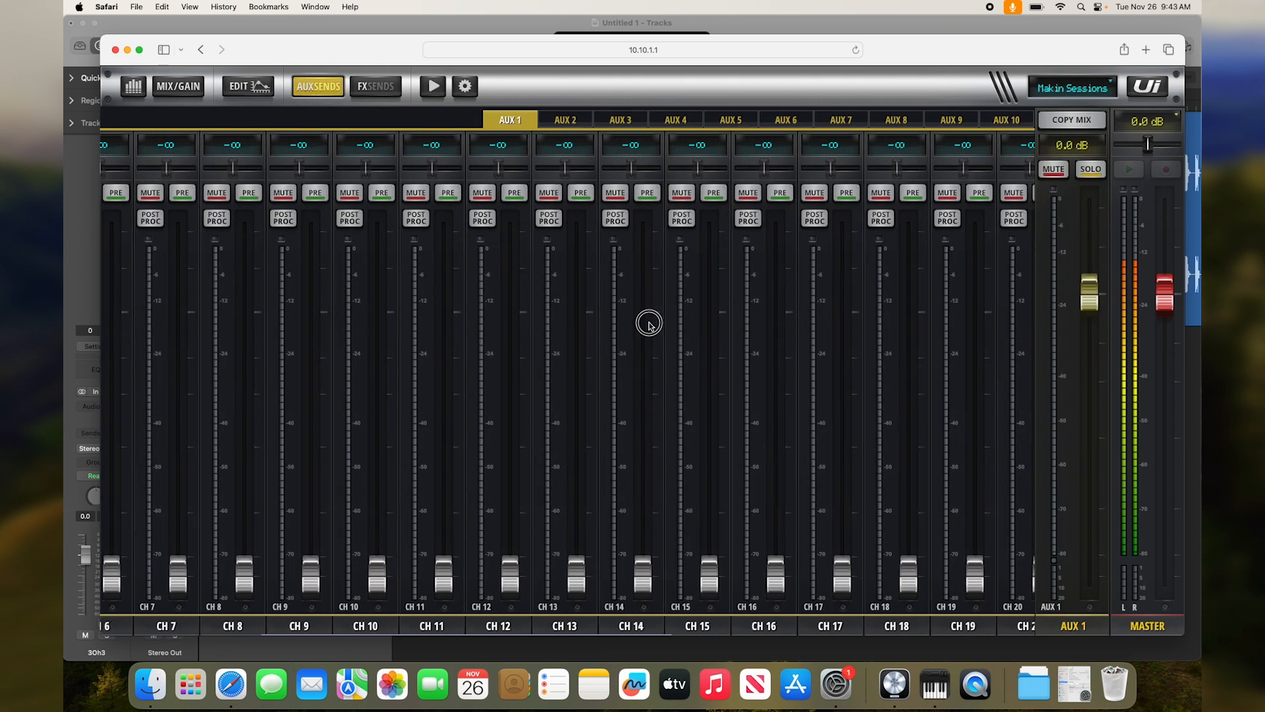
pyautogui.hscroll(3)
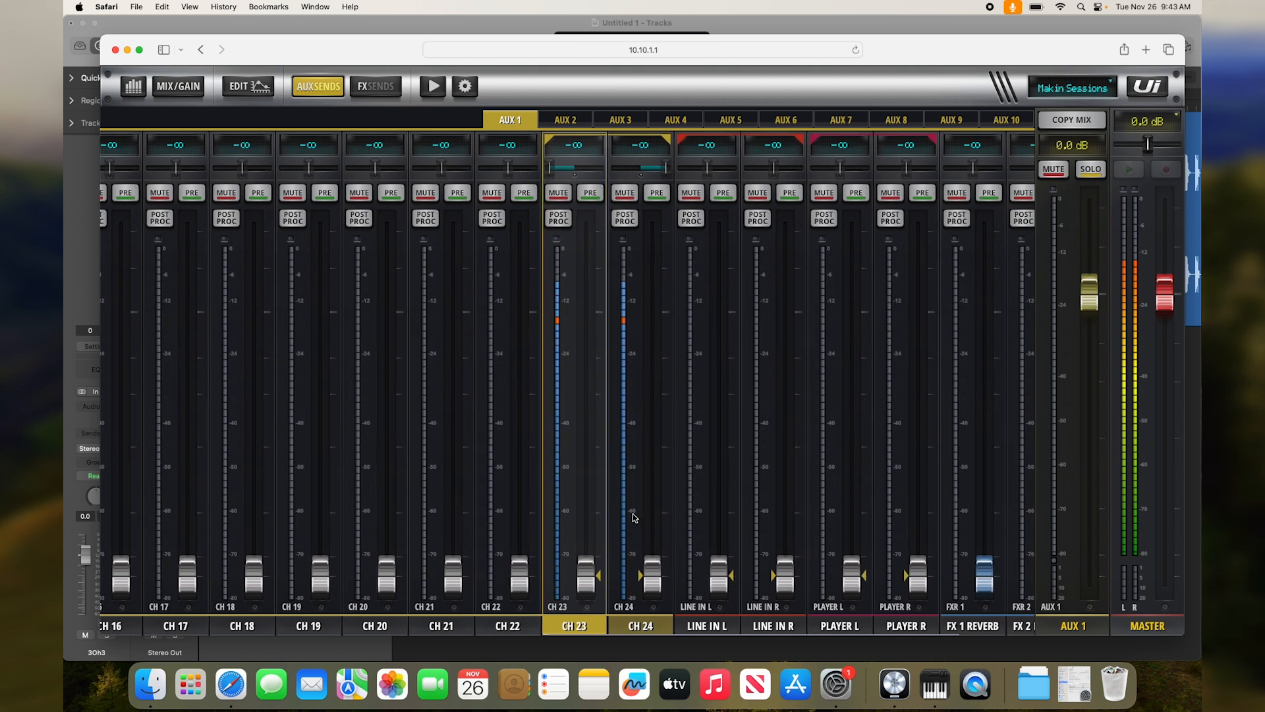